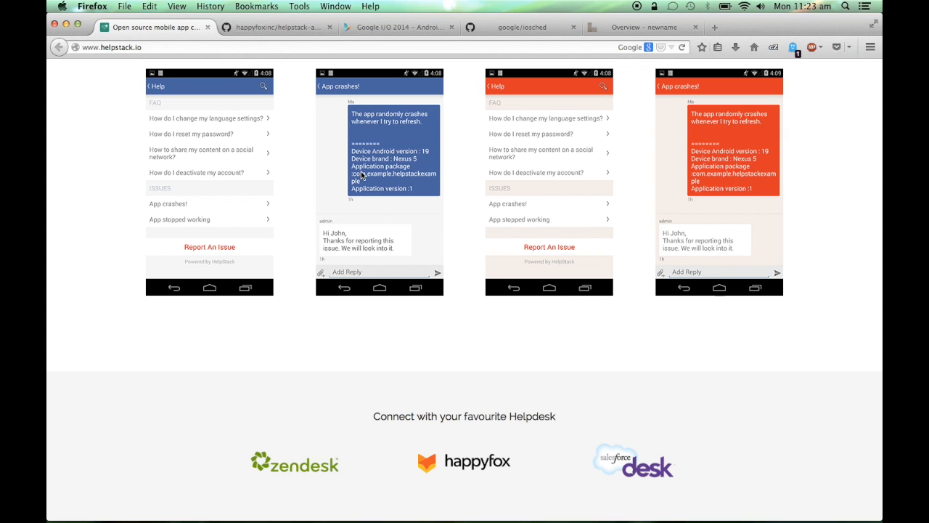
mouse_move(328, 158)
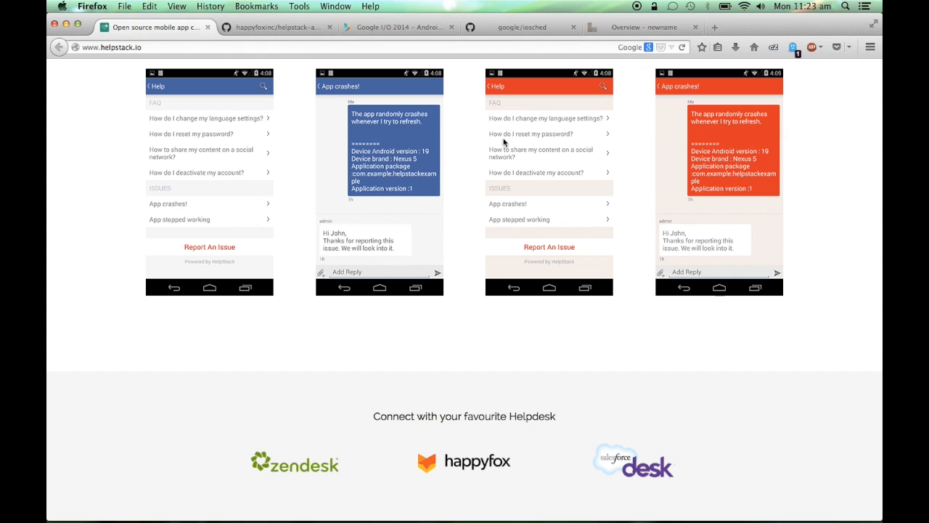
mouse_move(716, 123)
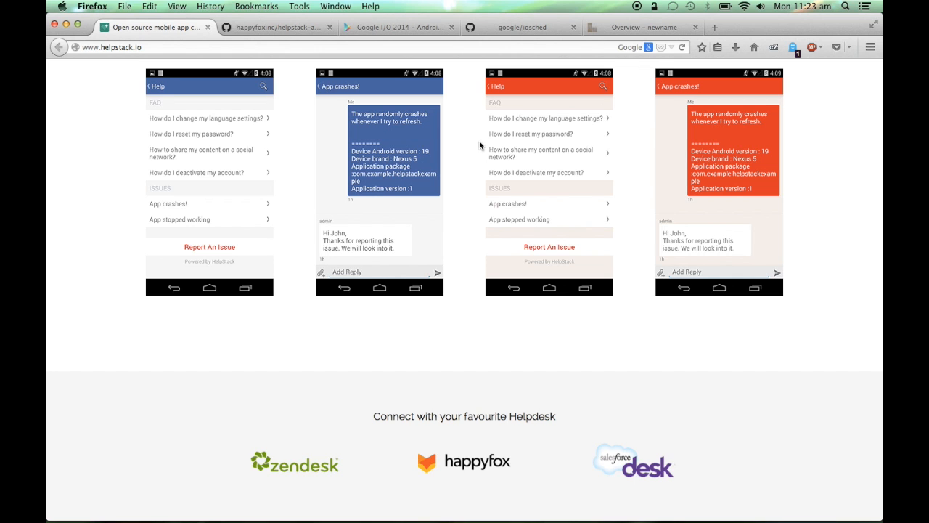
mouse_move(329, 431)
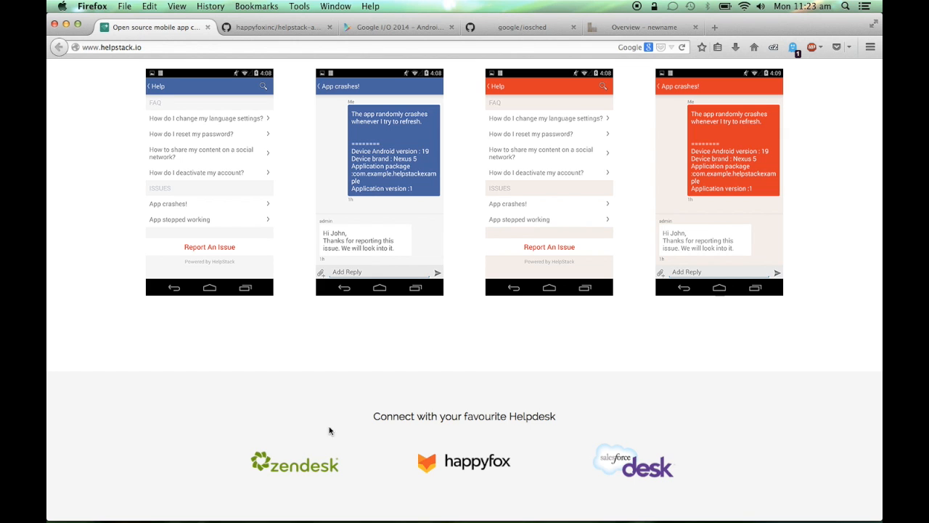
mouse_move(464, 460)
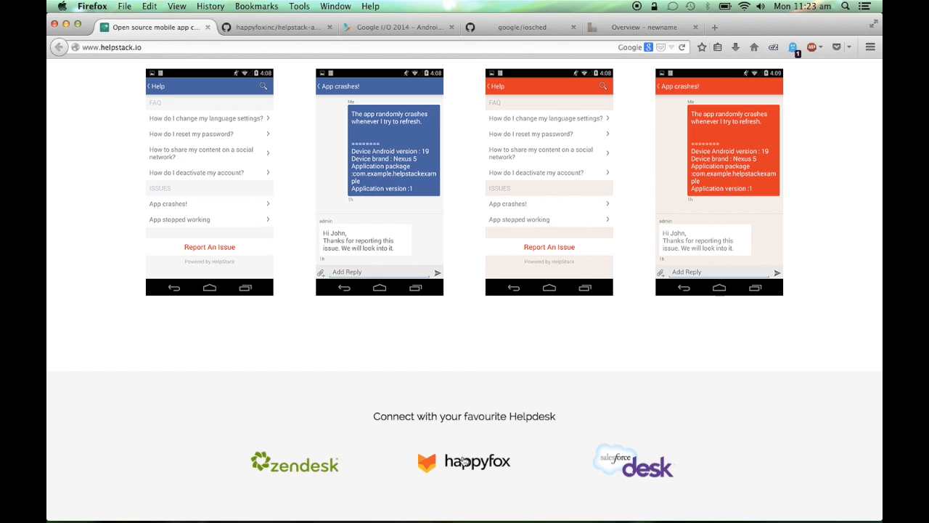
mouse_move(487, 337)
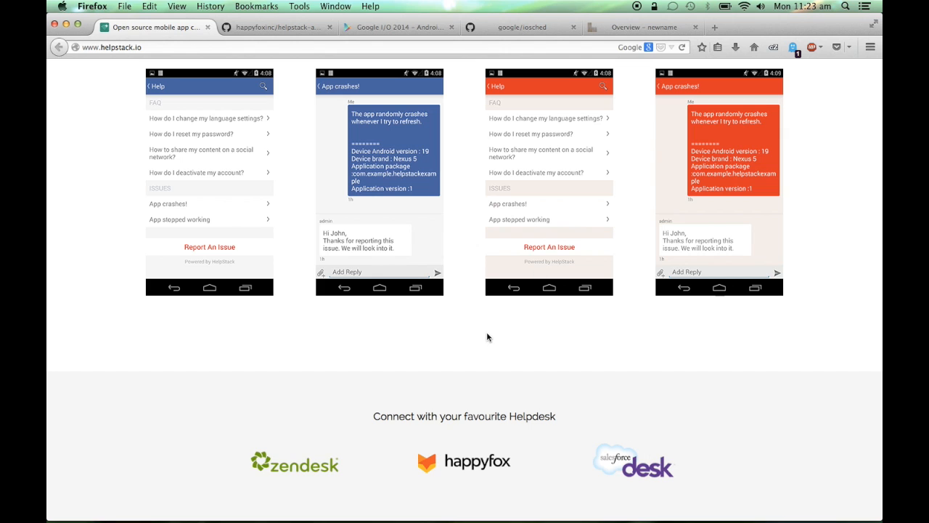
mouse_move(483, 339)
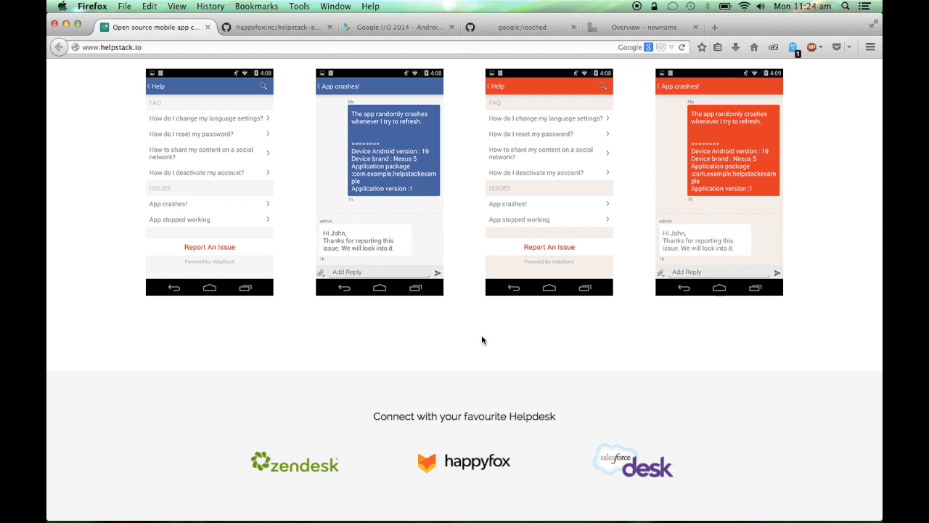
mouse_move(276, 27)
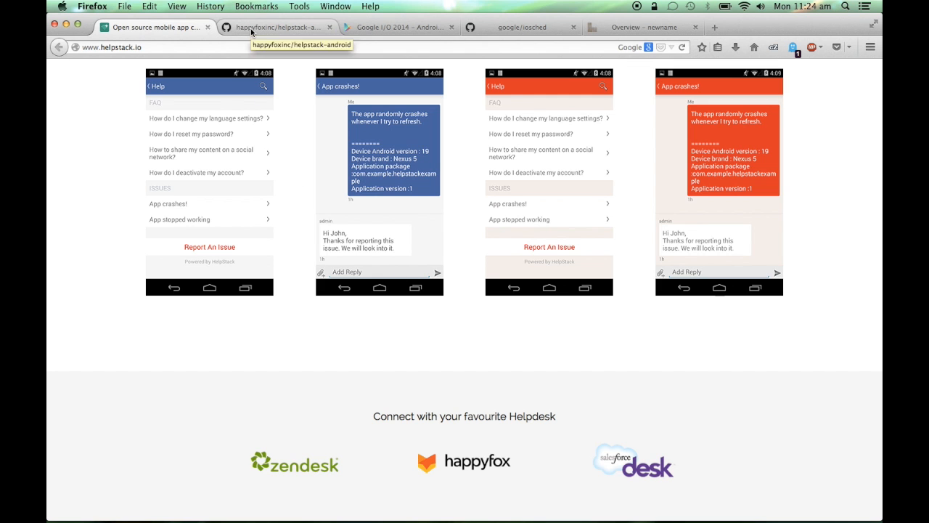
Step: Review HelpStack's Android Studio installation steps, then bring up the Google I/O 2014 Play listing
click(276, 27)
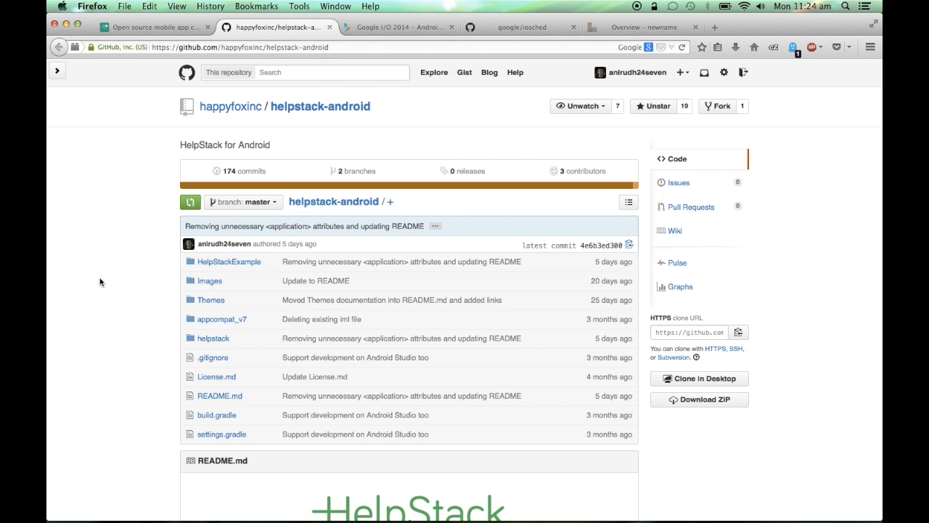
scroll(down, 3)
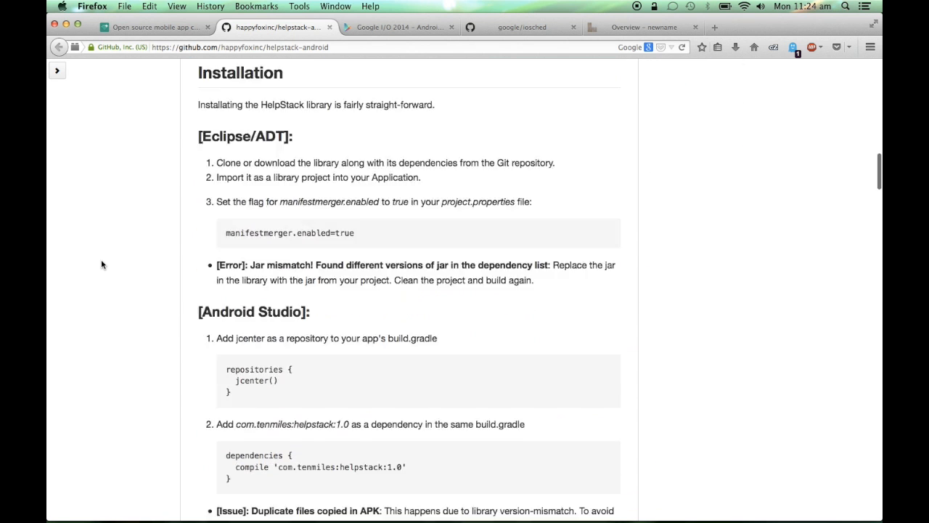
scroll(down, 3)
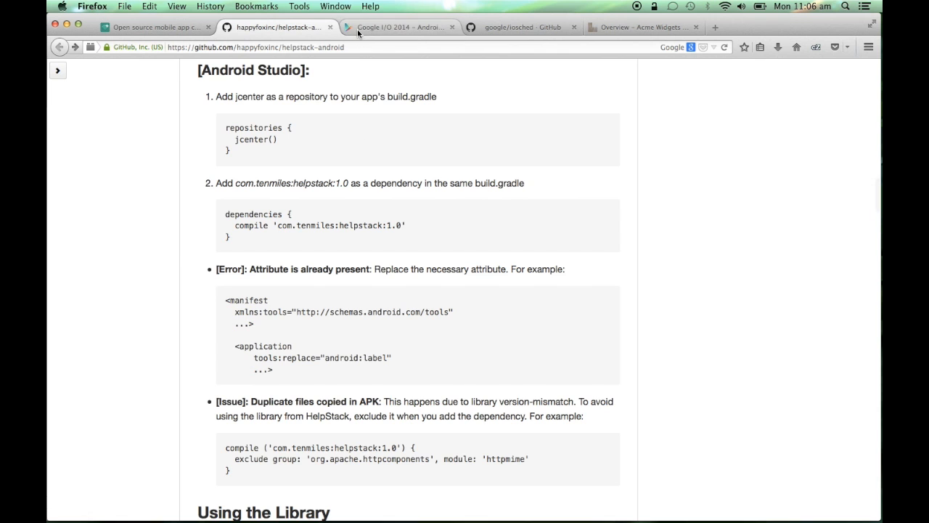
click(399, 27)
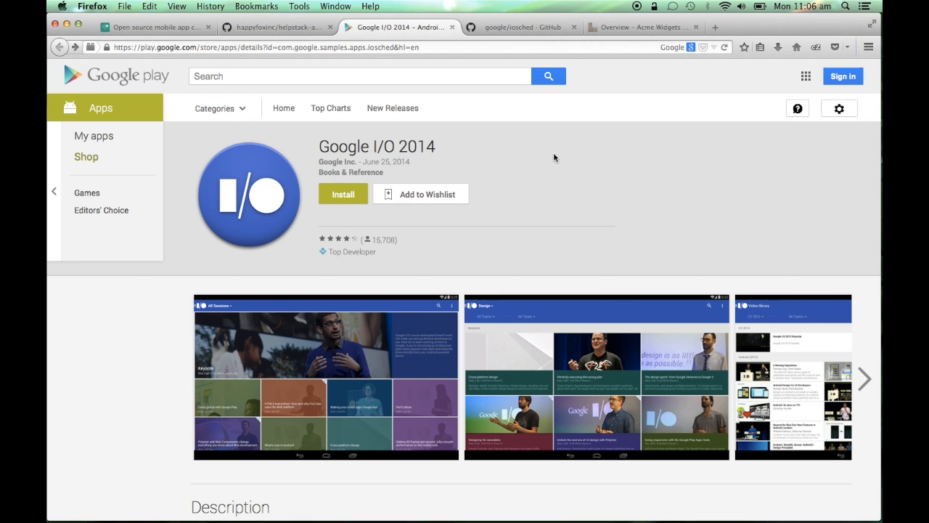
Step: Read through the google/iosched README describing the Google I/O Android App
click(522, 27)
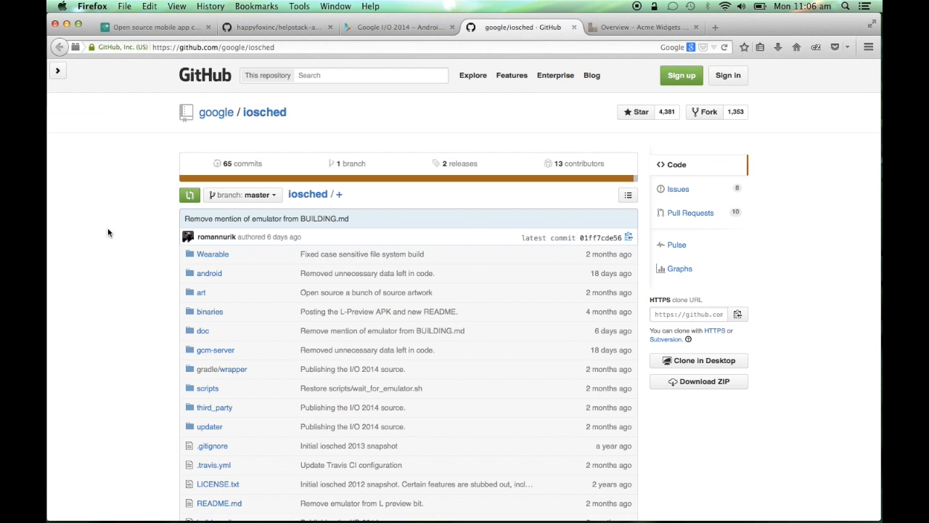
scroll(down, 3)
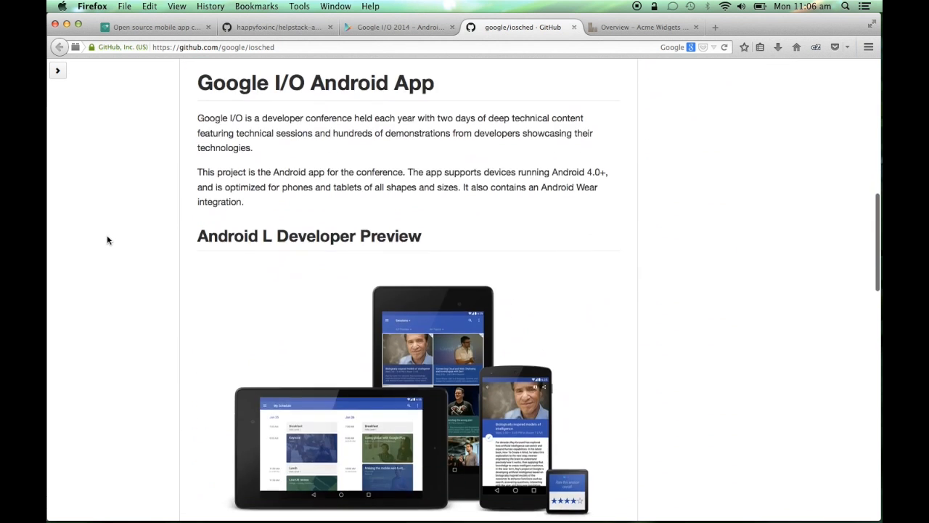
scroll(down, 3)
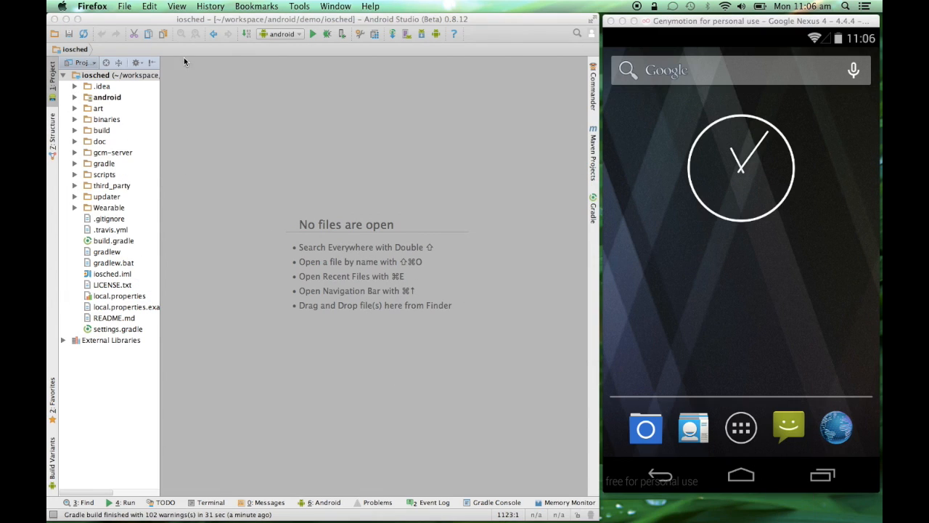
Step: Build and launch iosched on the Genymotion device, opening to All Sessions
click(95, 75)
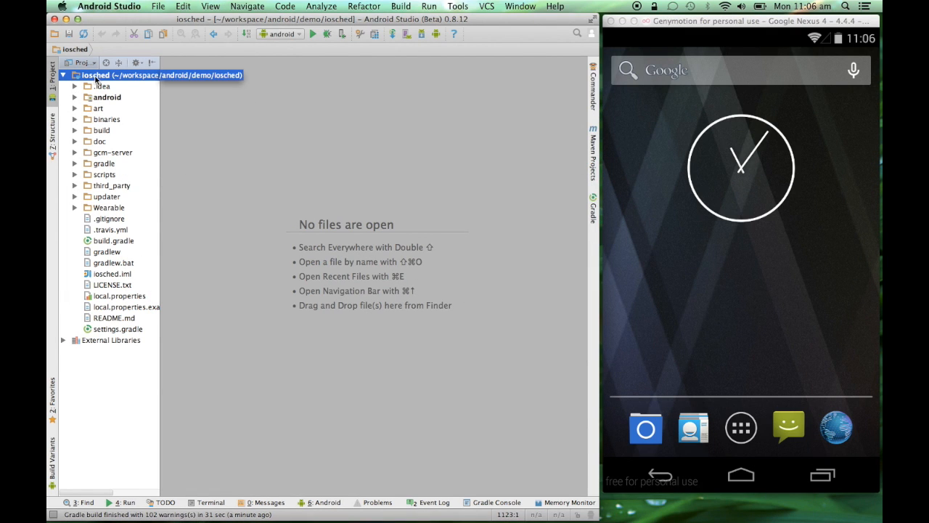
mouse_move(271, 197)
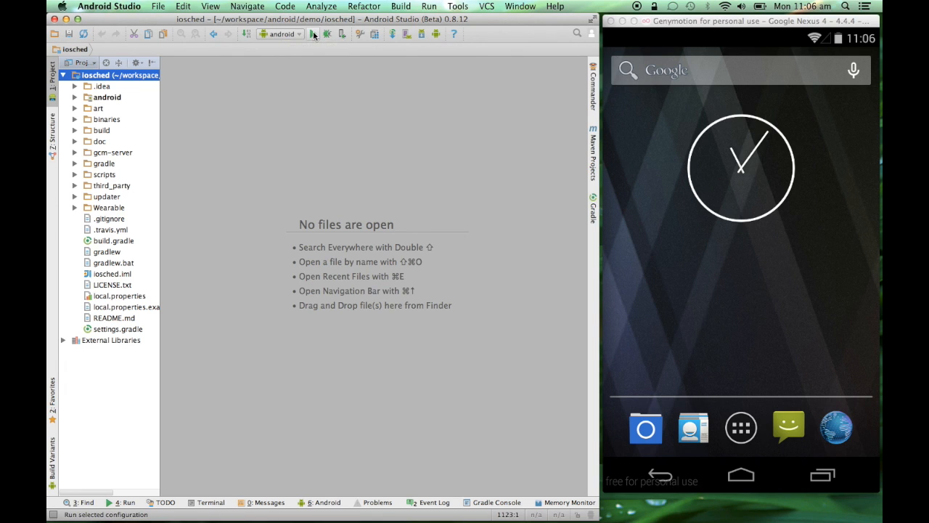
click(313, 34)
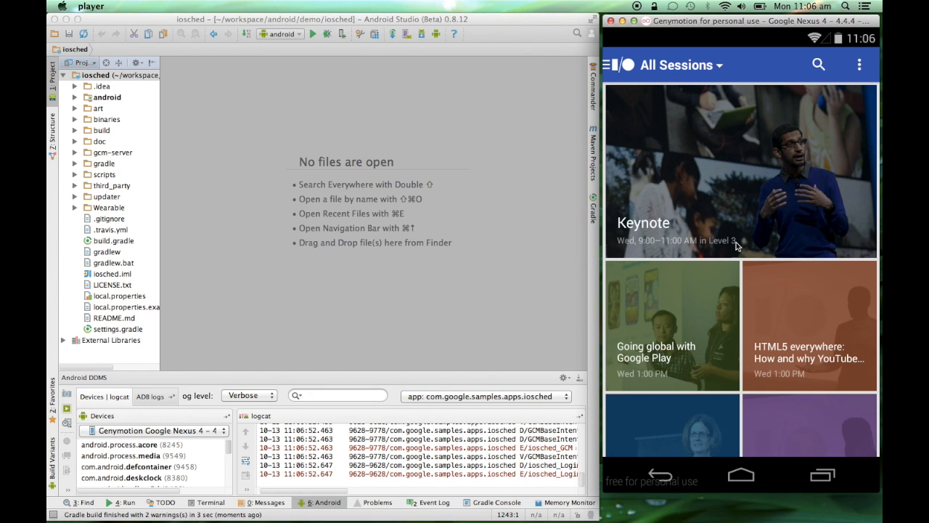
scroll(down, 3)
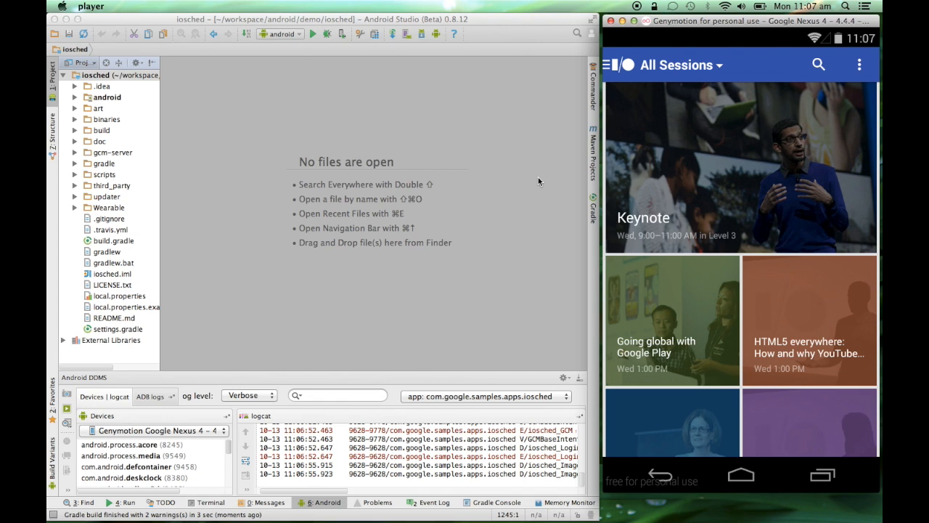
mouse_move(693, 157)
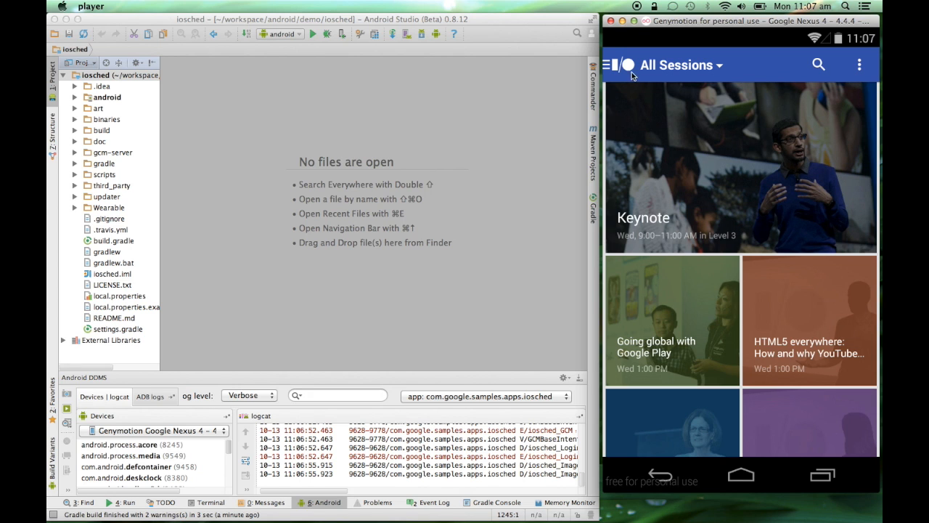
Step: Open the Google I/O app's drawer listing My Schedule, Explore, Map and more
click(608, 65)
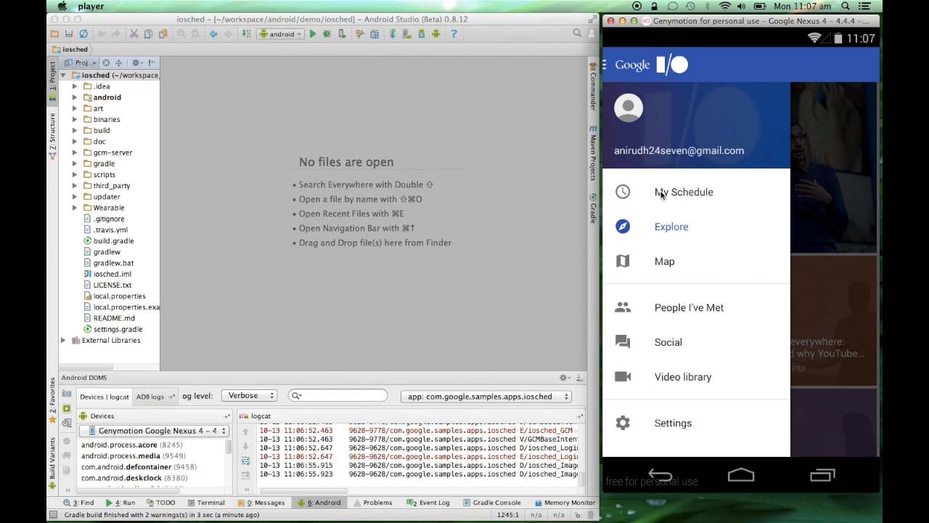
mouse_move(639, 431)
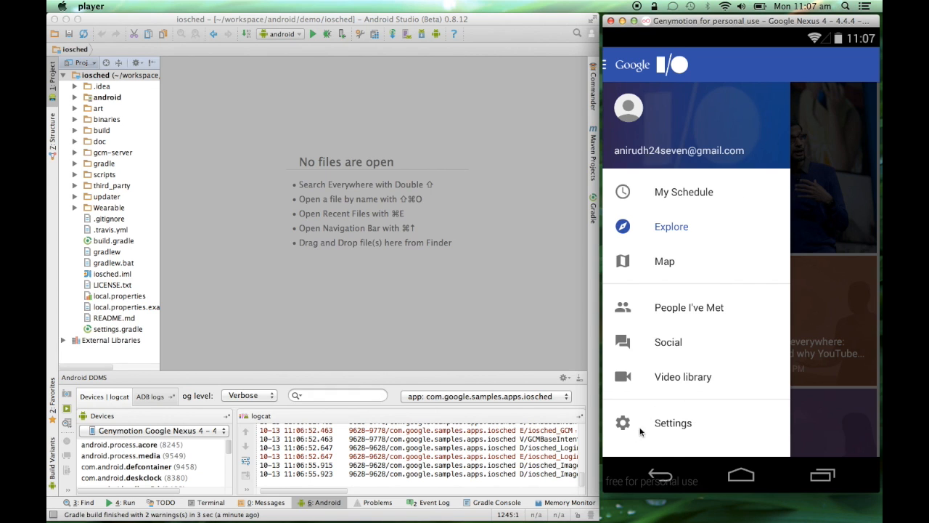
mouse_move(633, 444)
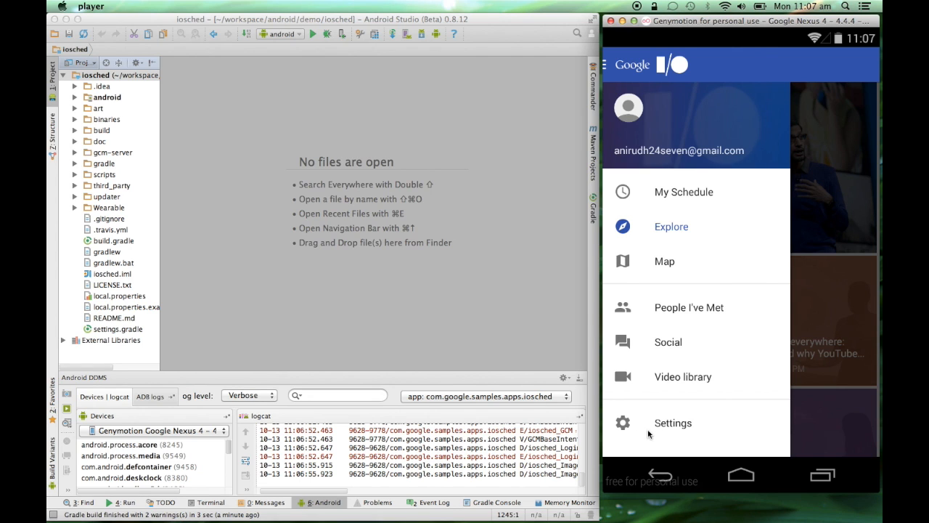
mouse_move(633, 442)
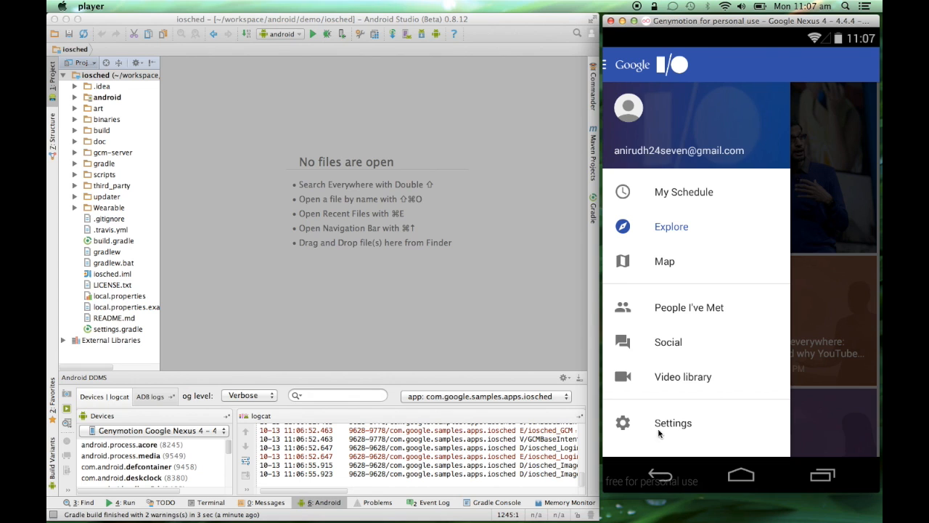
mouse_move(662, 433)
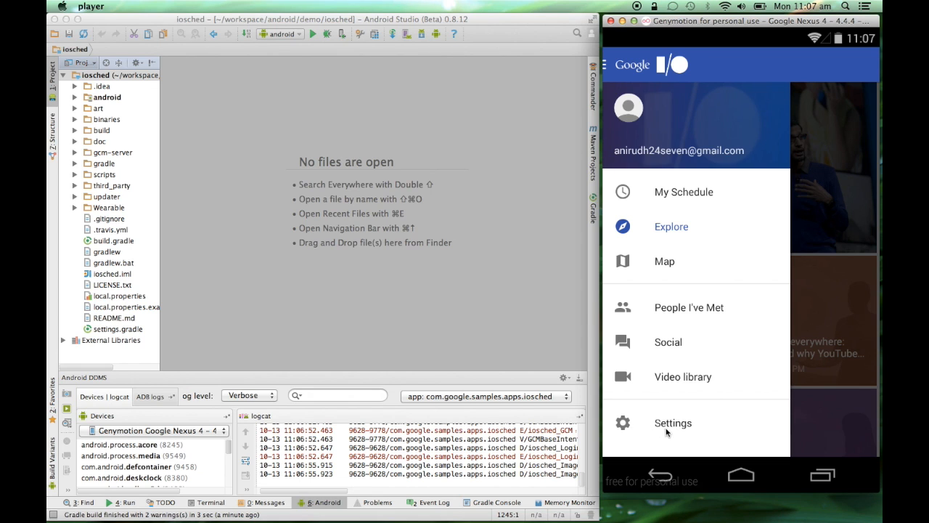
mouse_move(479, 354)
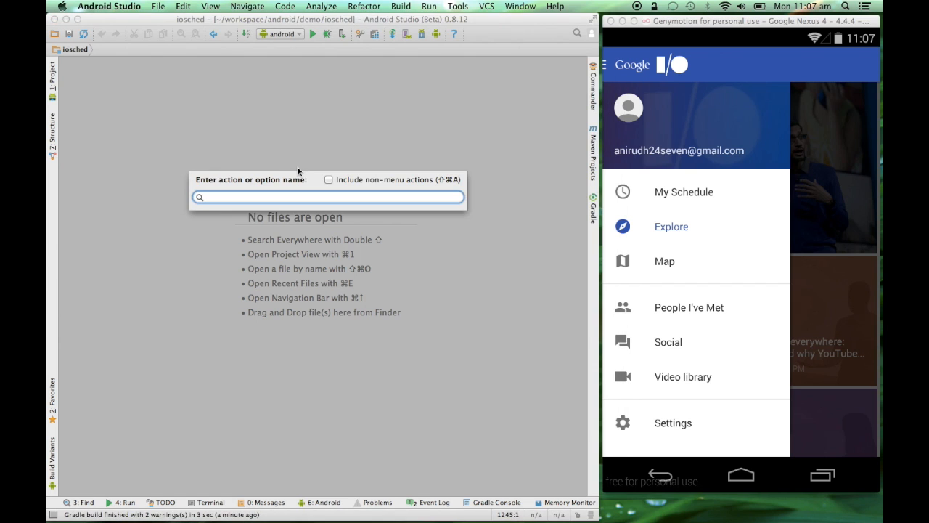
Step: In BaseActivity.java, append R.string.navdrawer_item_help to titles and a R.drawable help icon
text(baseac)
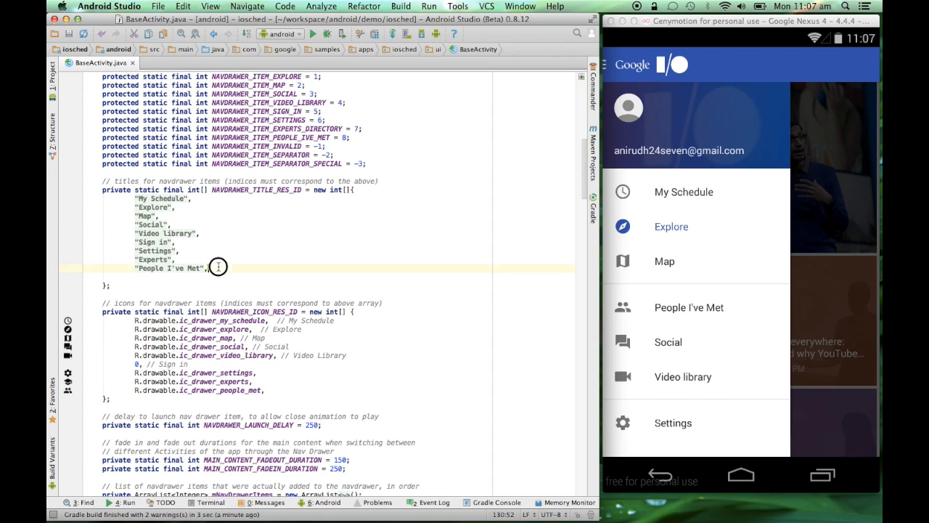
text(.s)
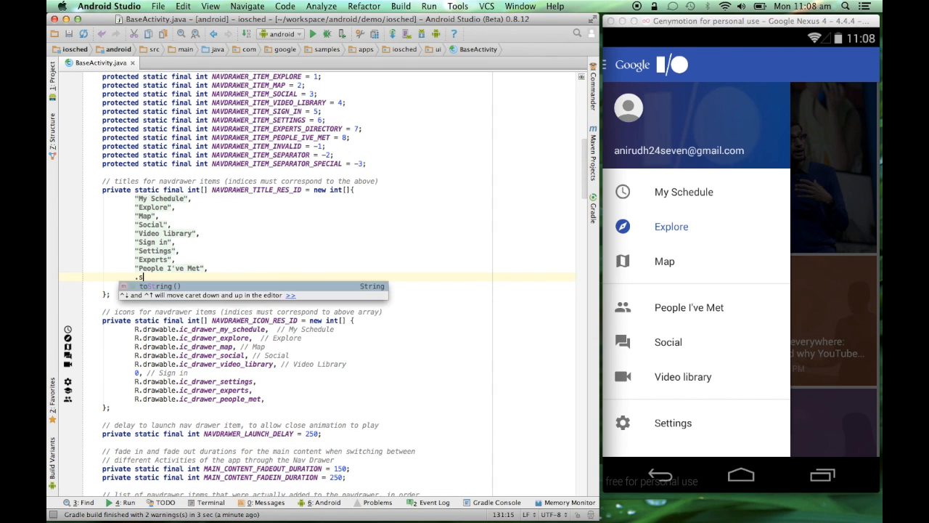
text(R.string.)
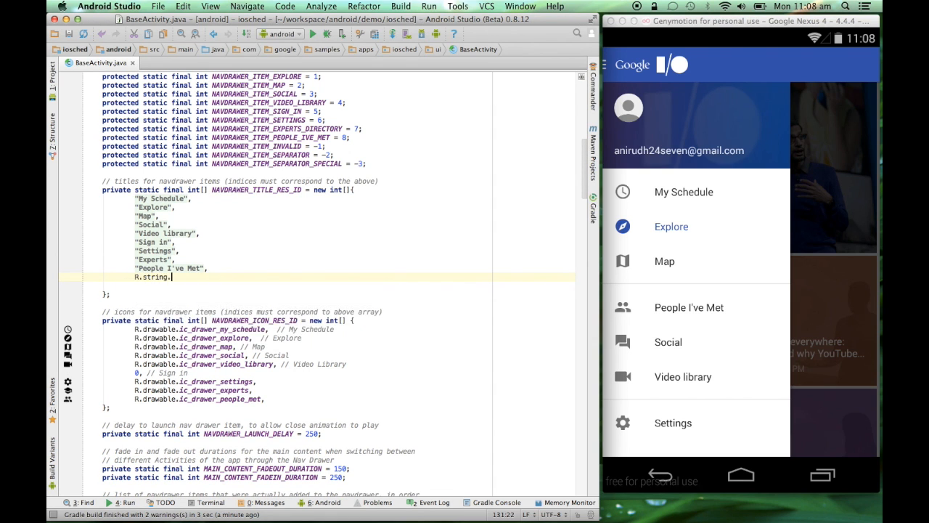
text(help)
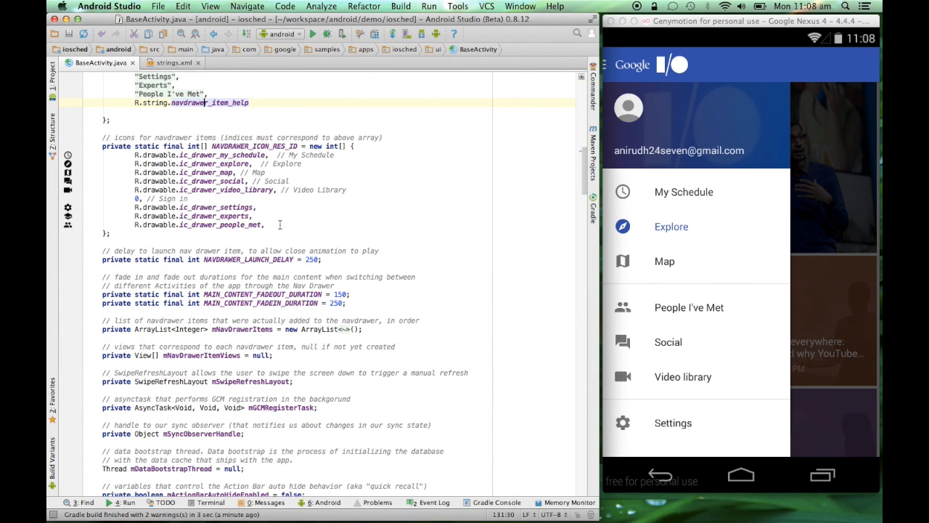
text(R.d)
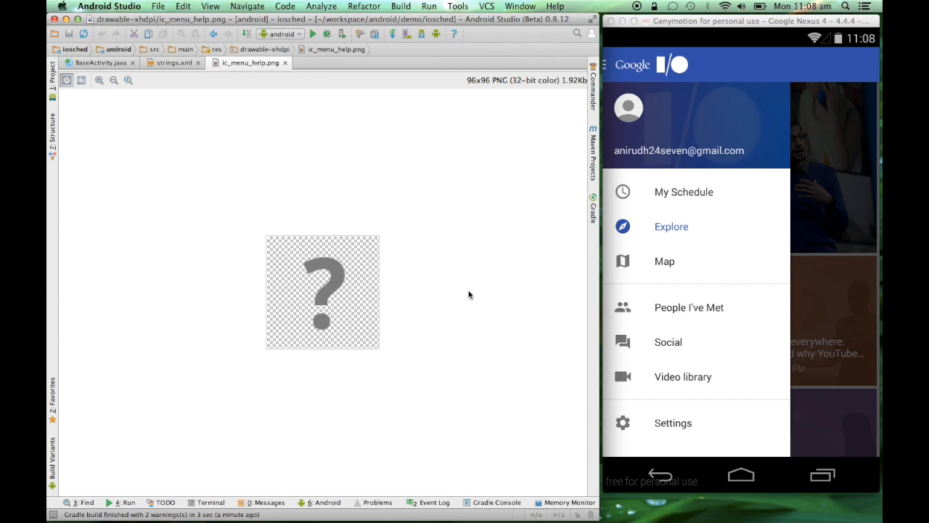
Step: Declare protected static final int NAVDRAWER_ITEM_HELP = 9 below NAVDRAWER_ITEM_PEOPLE_IVE_MET
click(91, 62)
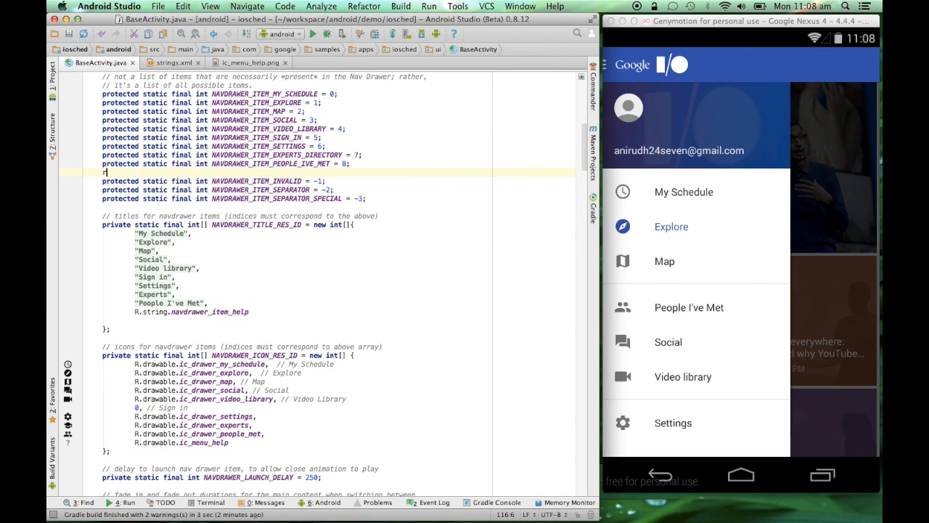
text(rp)
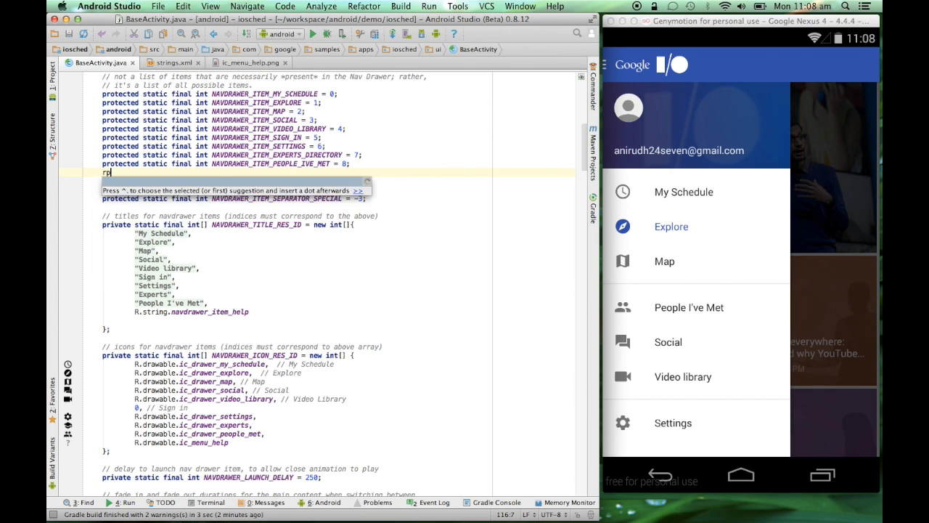
text(protected static fin)
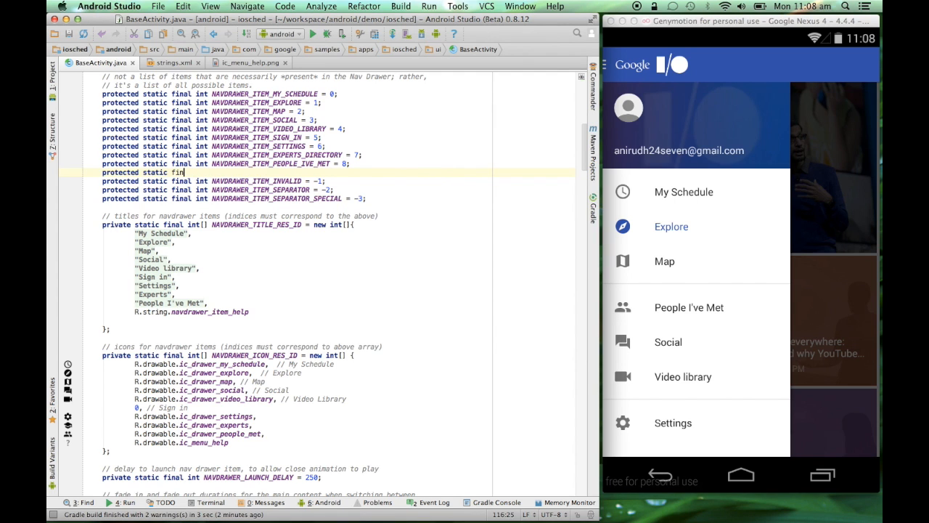
text(NAVDRAWER_ITEM_HELP =)
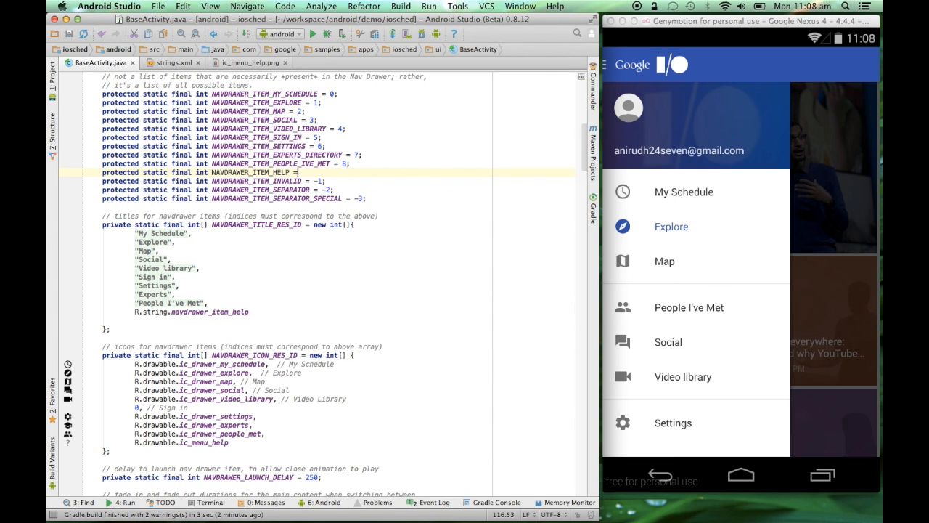
text(9)
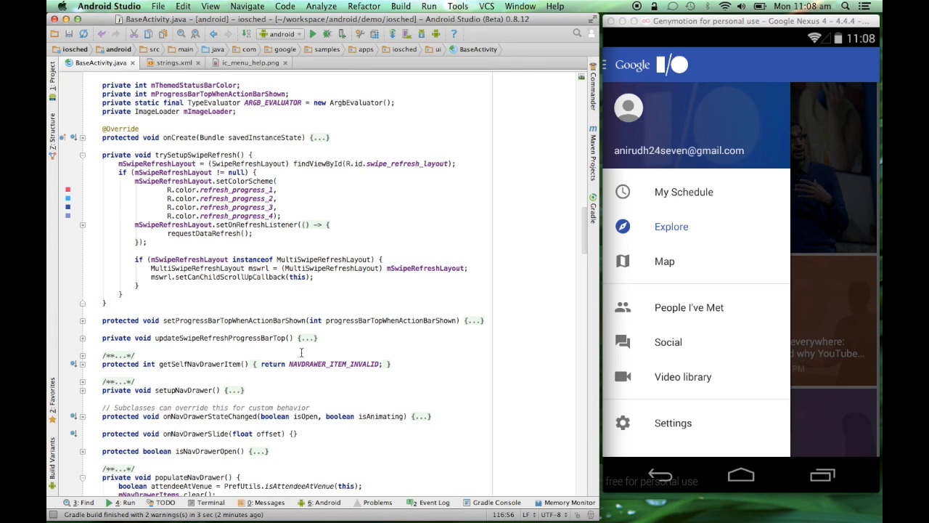
Step: Add mNavDrawerItems.add(NAVDRAWER_ITEM_HELP) after the Settings line in populateNavDrawer()
text(po)
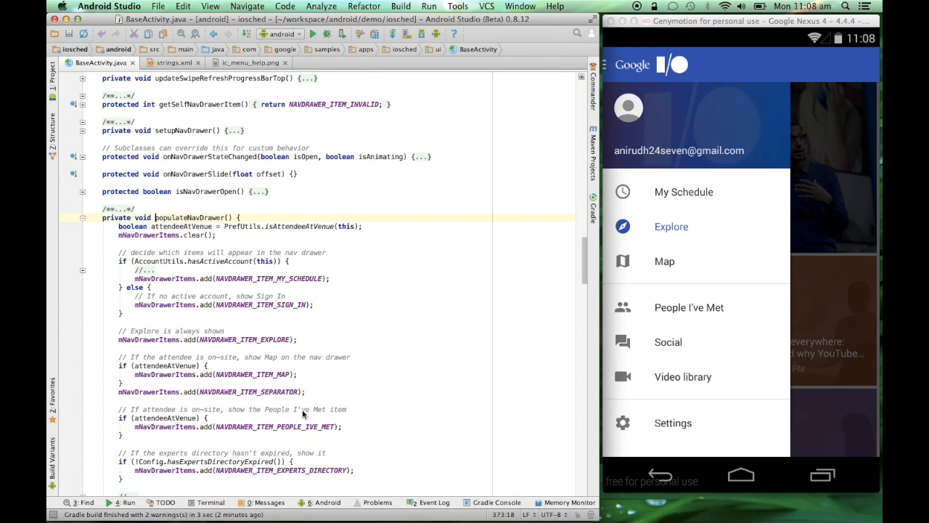
scroll(down, 3)
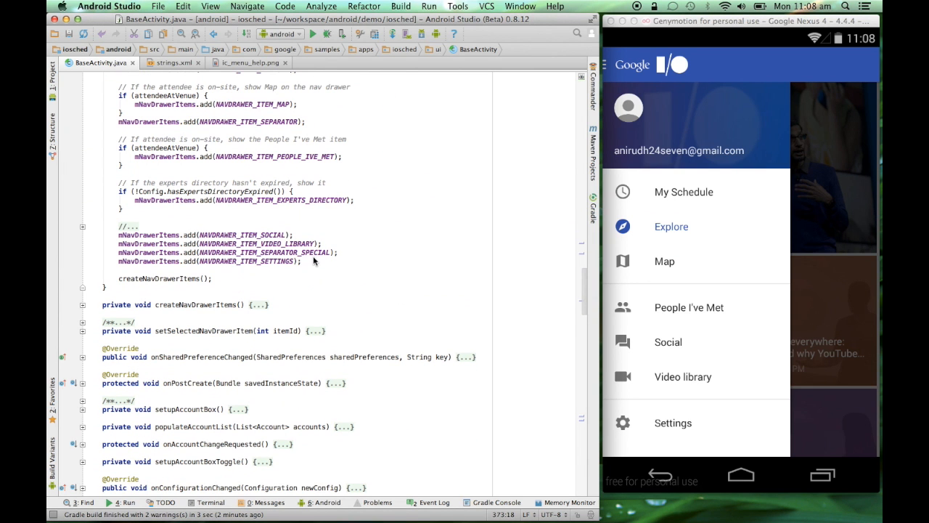
text(mNavDrawerItems.add();)
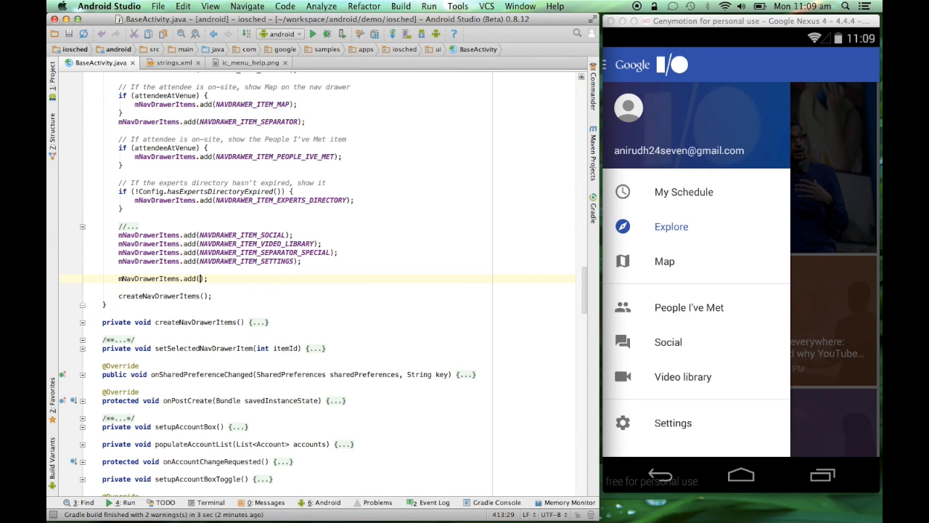
text(HELP)
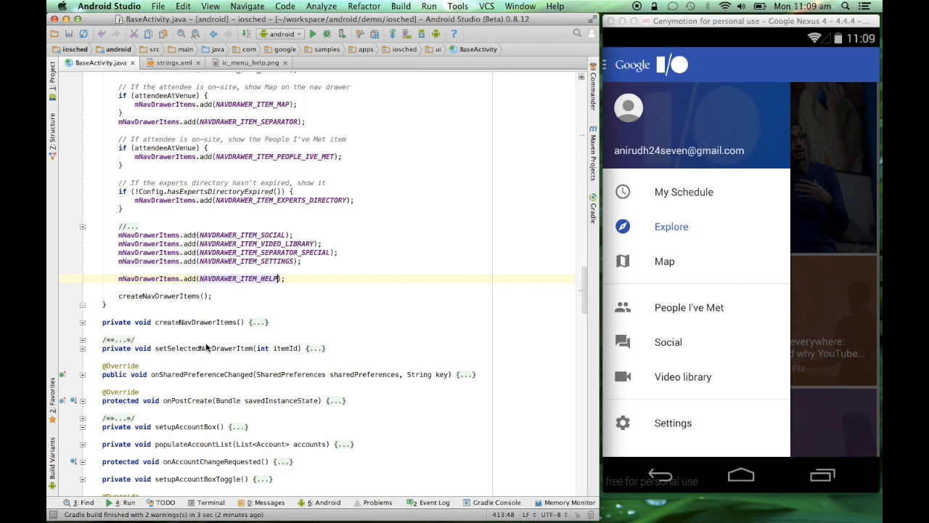
Step: Add a NAVDRAWER_ITEM_HELP case with '// Integrate HelpStack' and break, then relaunch the app
scroll(down, 3)
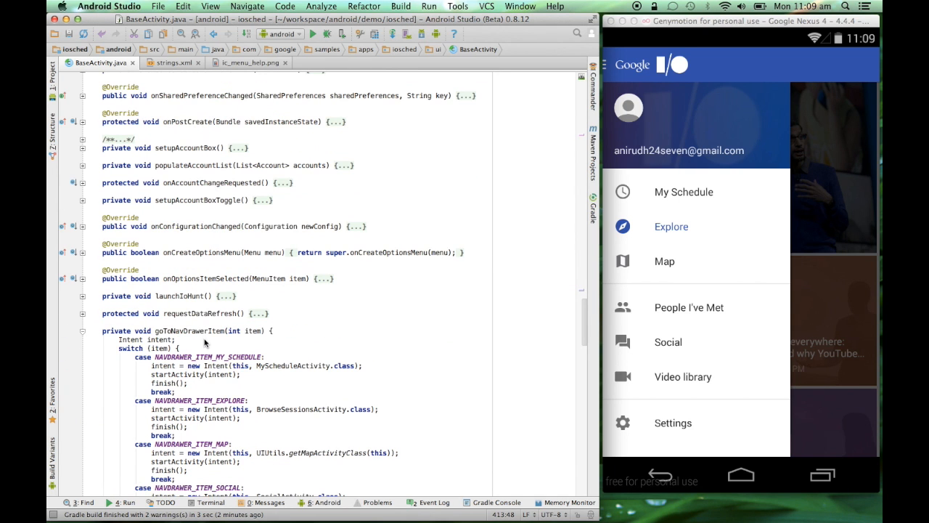
scroll(down, 3)
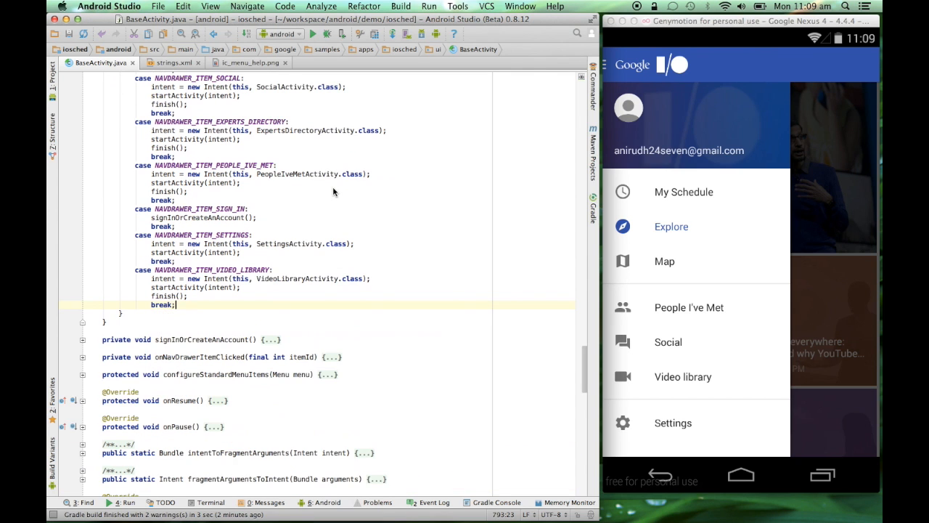
text(case)
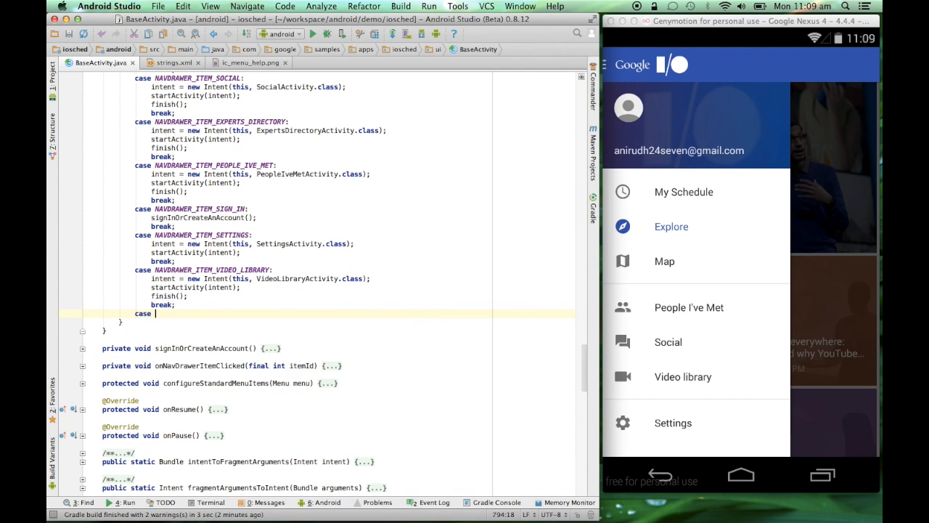
text(NAVDRAWER_ITEM_HELP:)
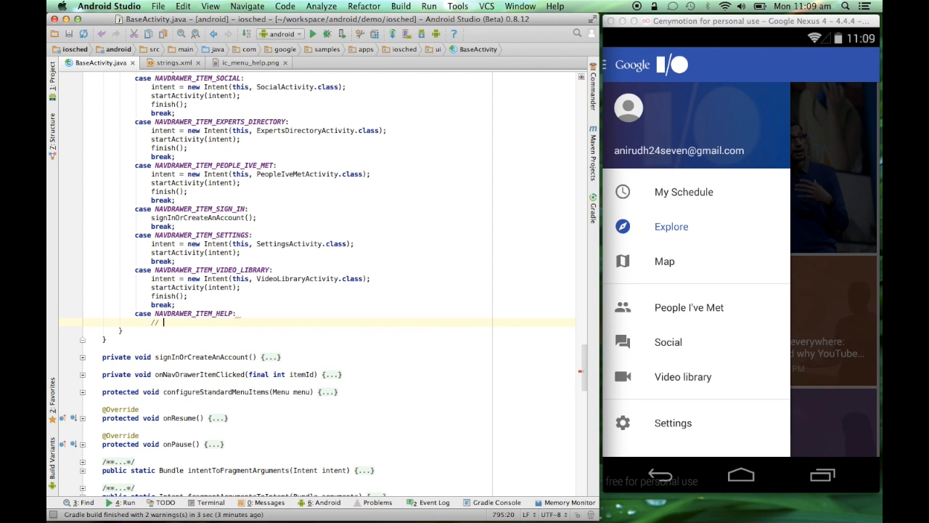
text(Integrate)
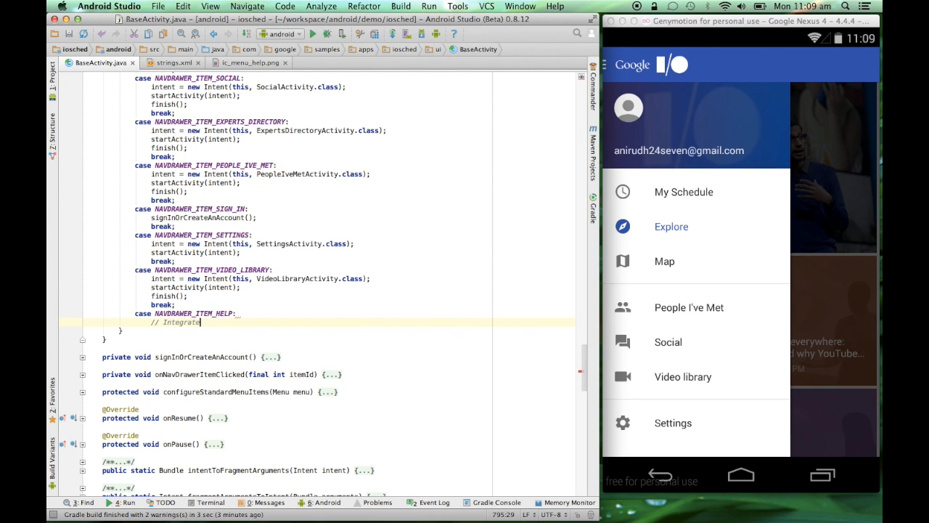
text(HelpStack)
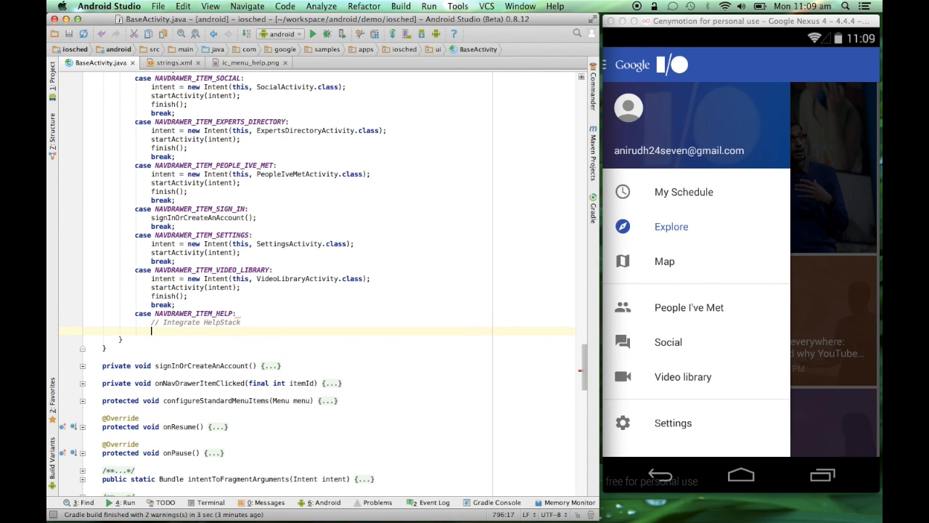
text(break;)
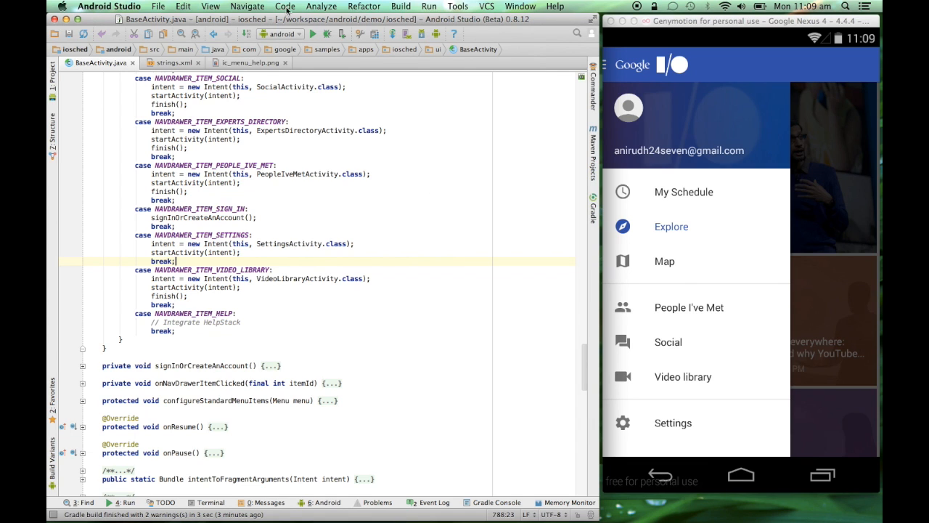
click(313, 34)
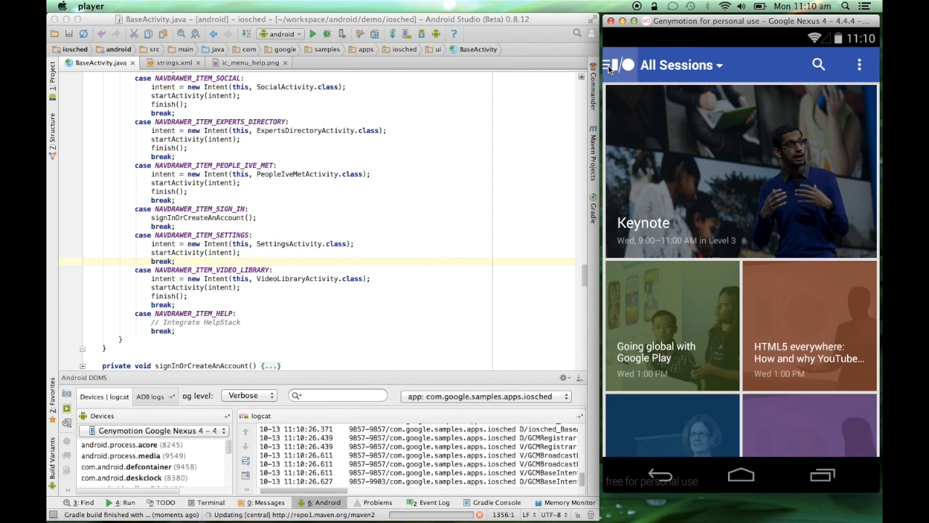
Step: Open the relaunched app's drawer to show the new Help entry below Settings
click(610, 65)
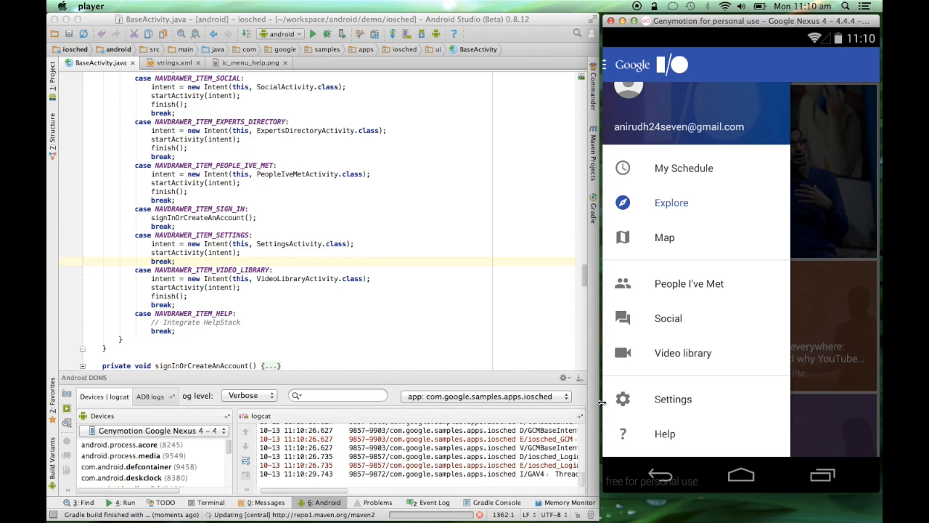
mouse_move(521, 320)
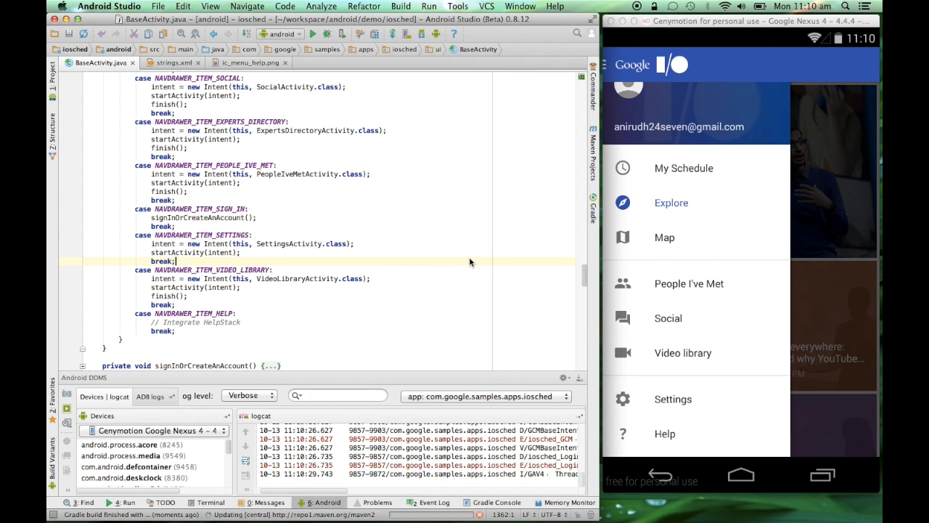
Step: Open android/build.gradle and add jcenter() under repositories
text(baseac)
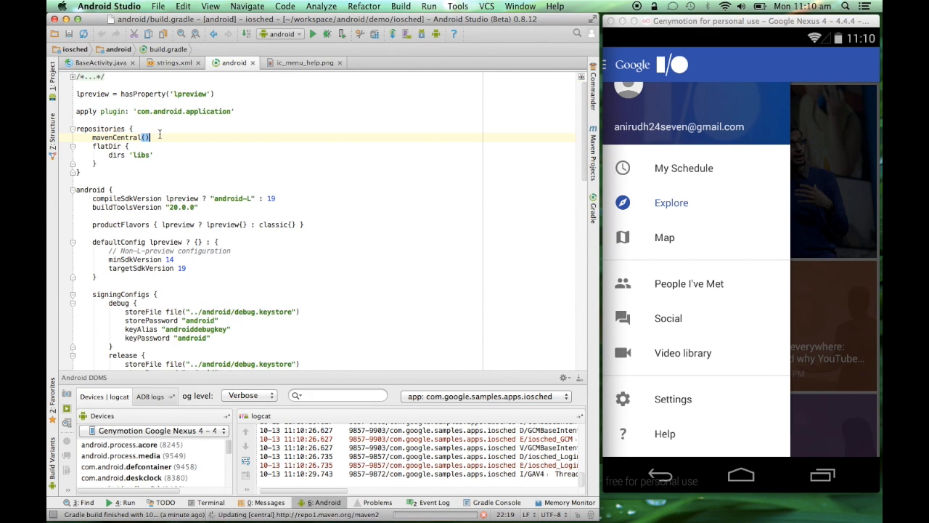
text(jcenter())
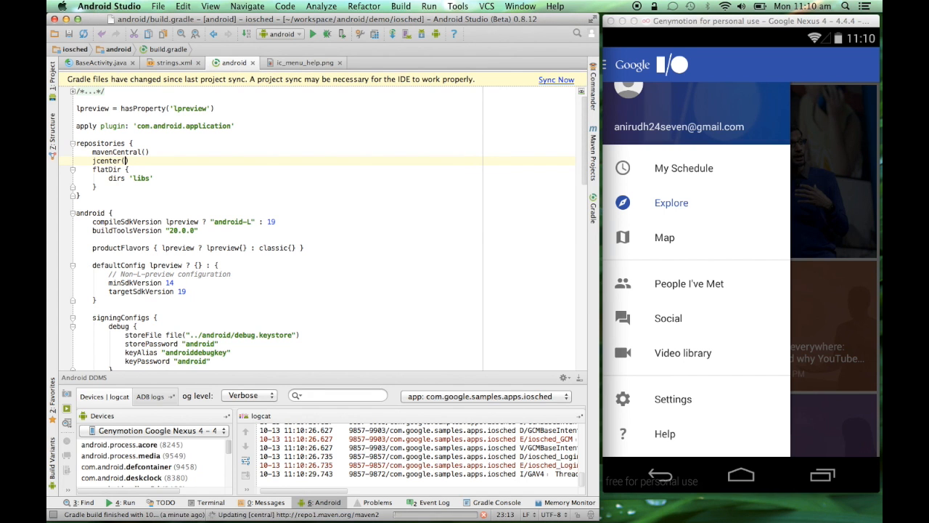
scroll(down, 3)
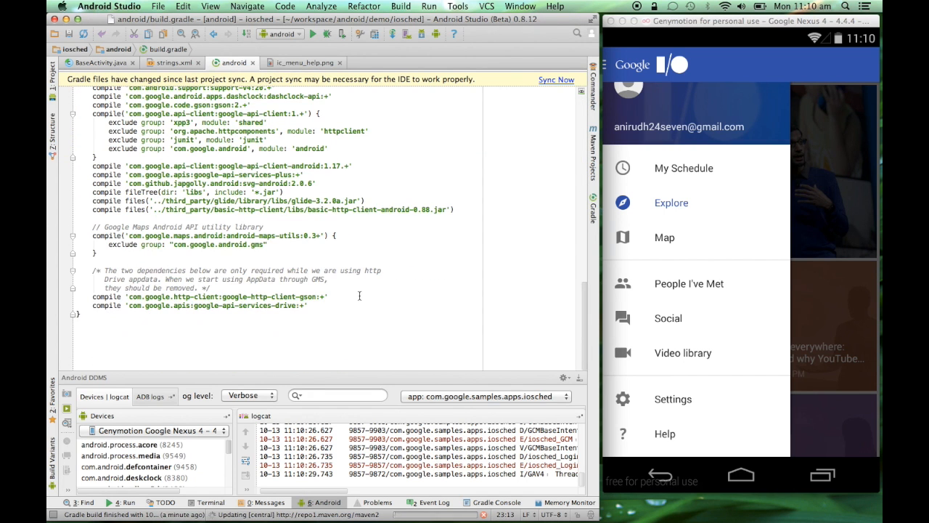
Step: Add compile 'com.tenmiles:helpstack:1.0_+' to the dependencies block
text(cop)
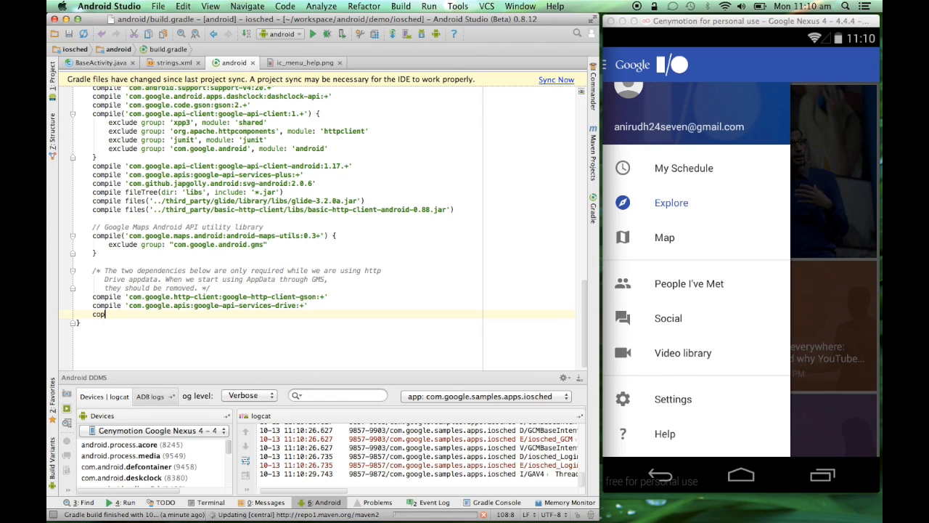
key(Backspace)
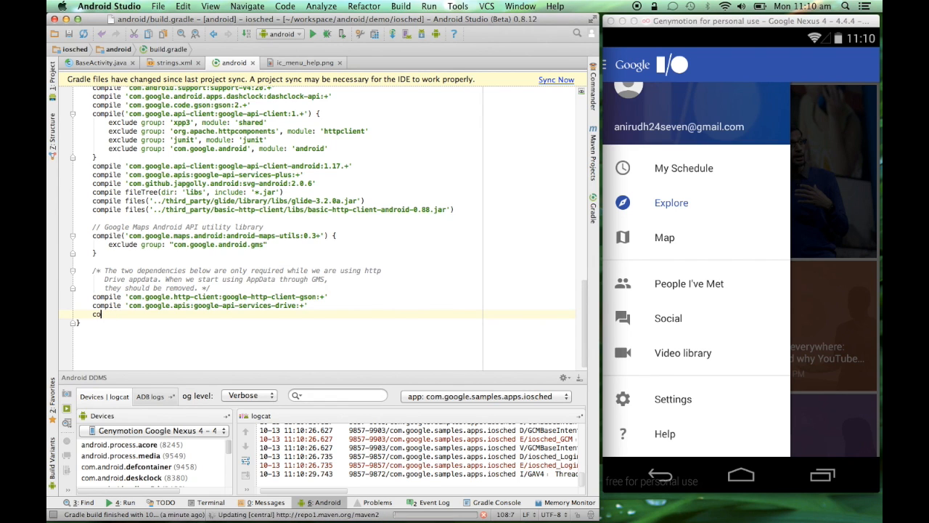
text(n)
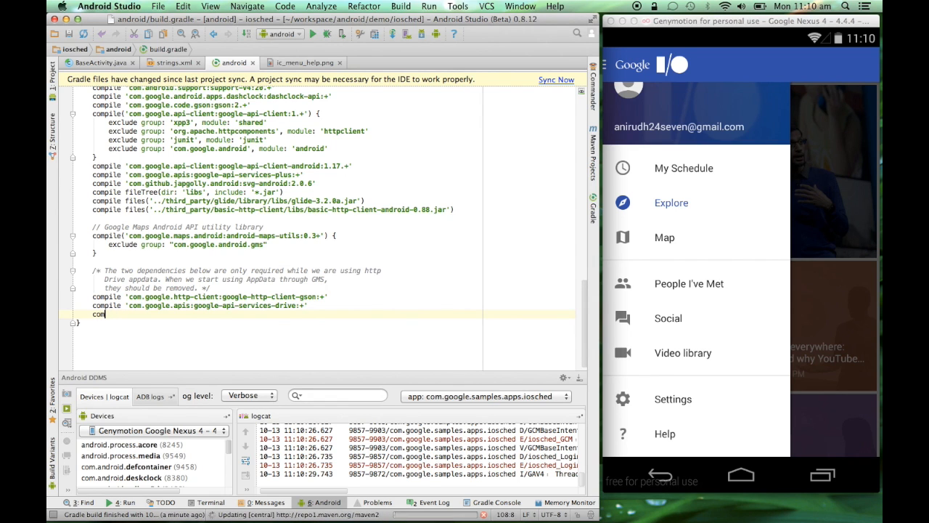
text(compile 'com)
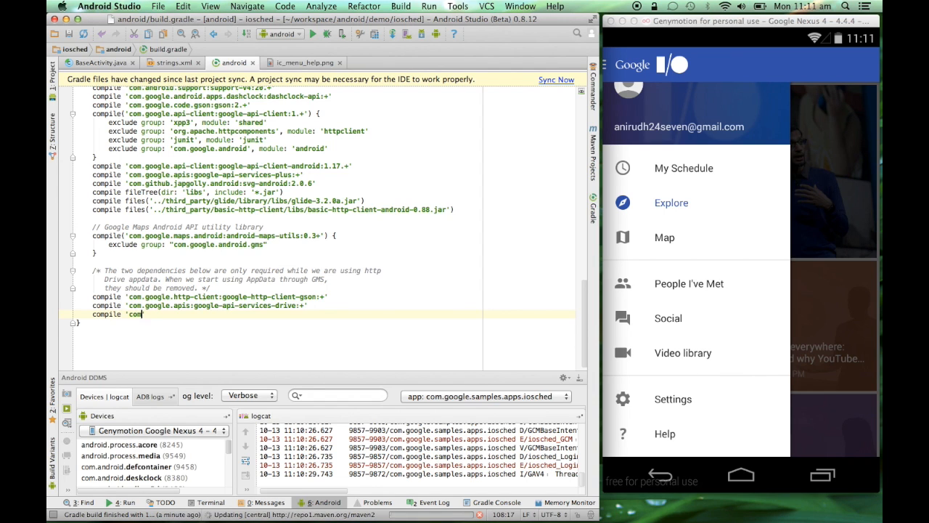
text(.tenmile)
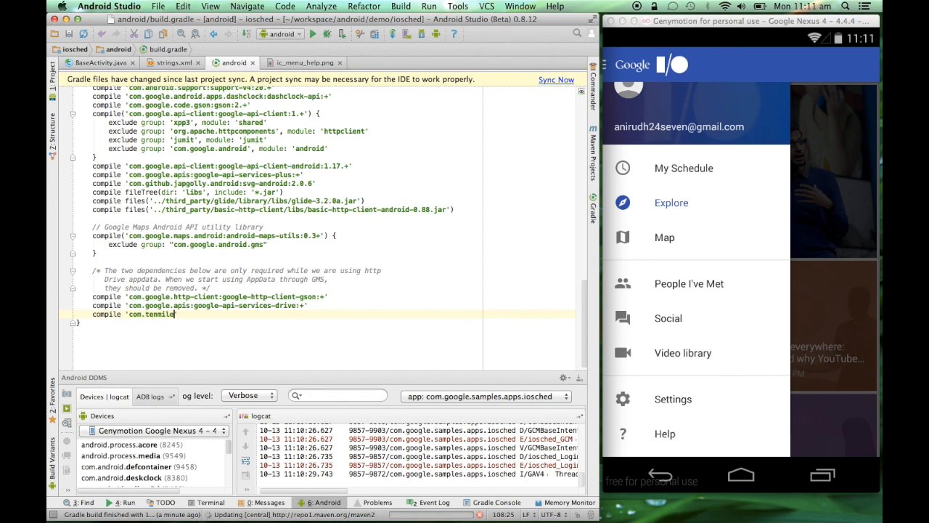
text(s:helps)
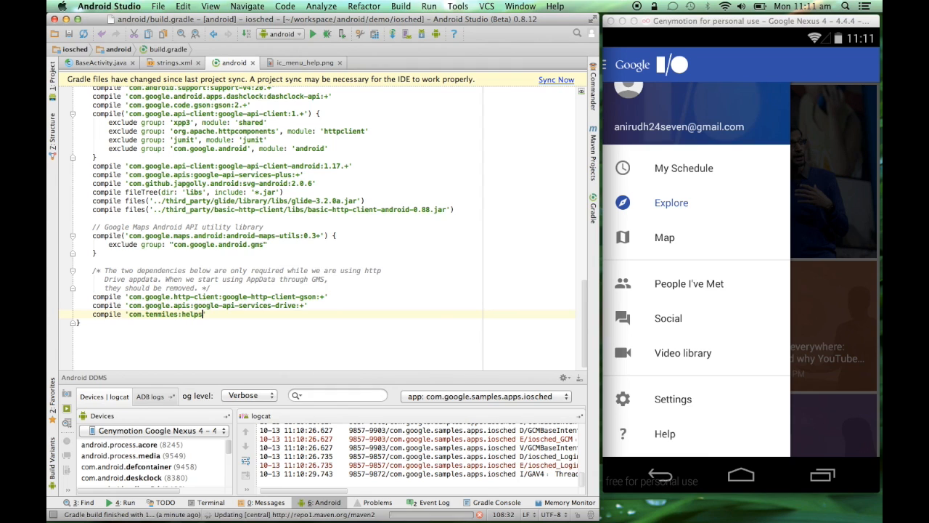
text(tack)
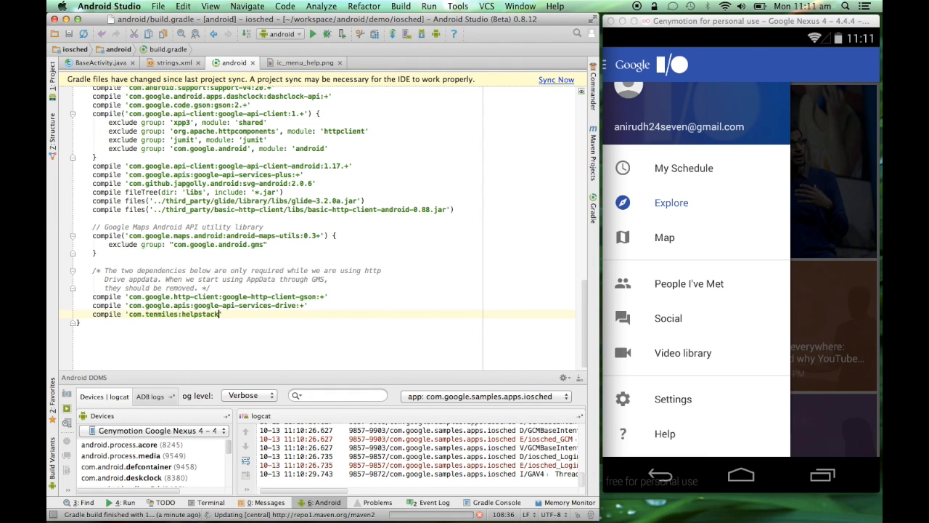
text(:1.0_+)
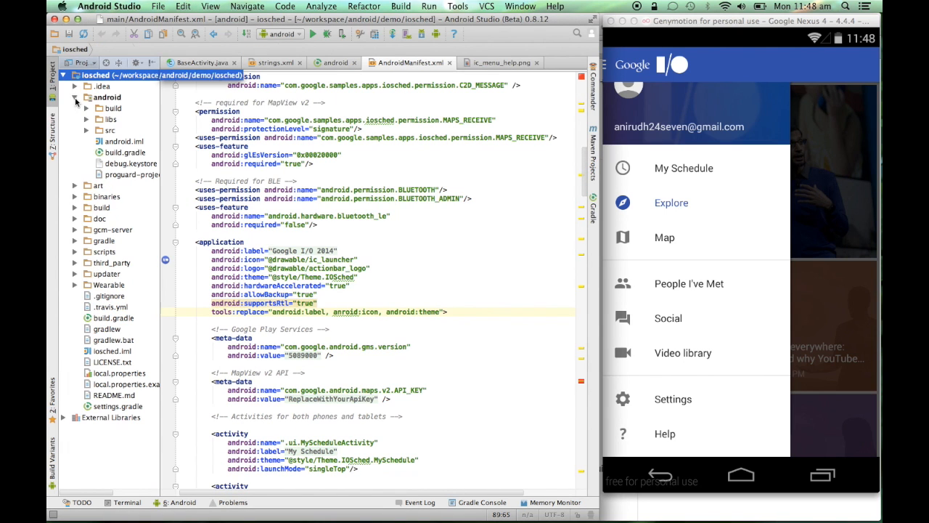
Step: Create a Java class named IOApplication in the com.google.samples.apps.iosched package
click(87, 130)
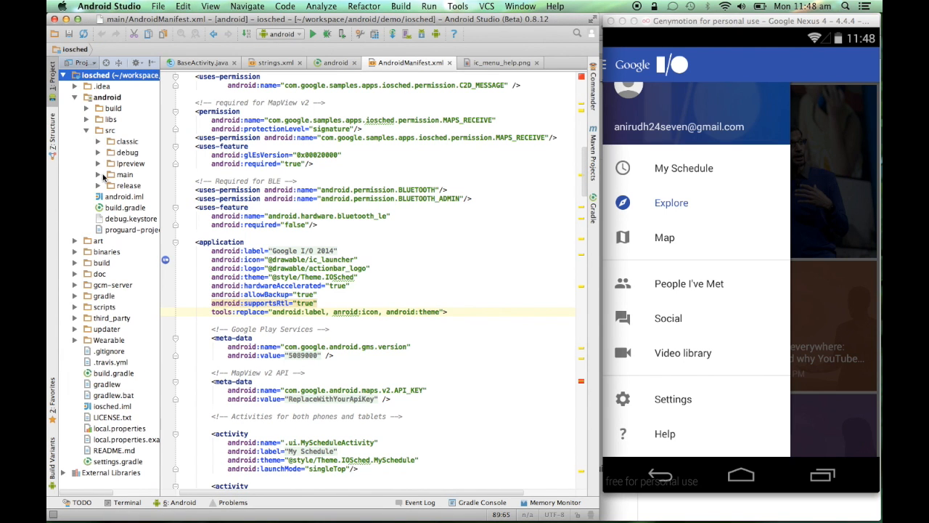
click(98, 174)
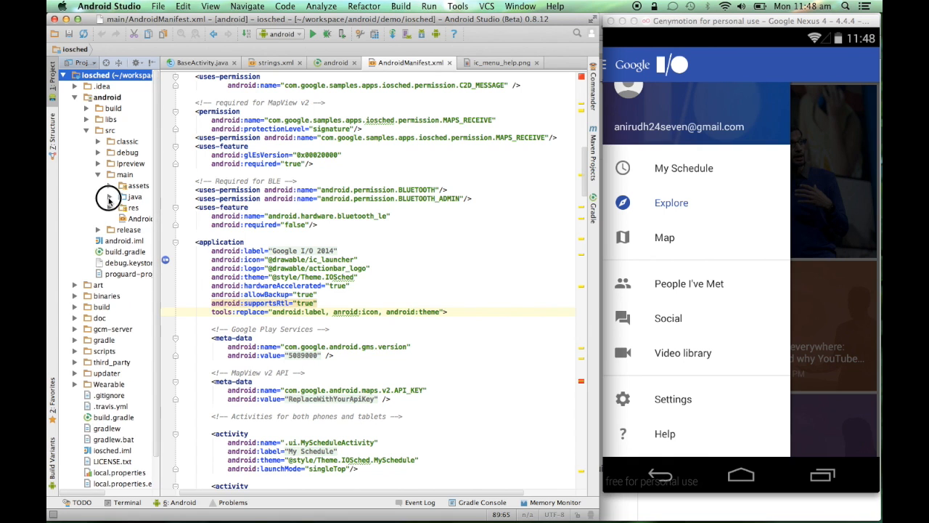
right_click(135, 196)
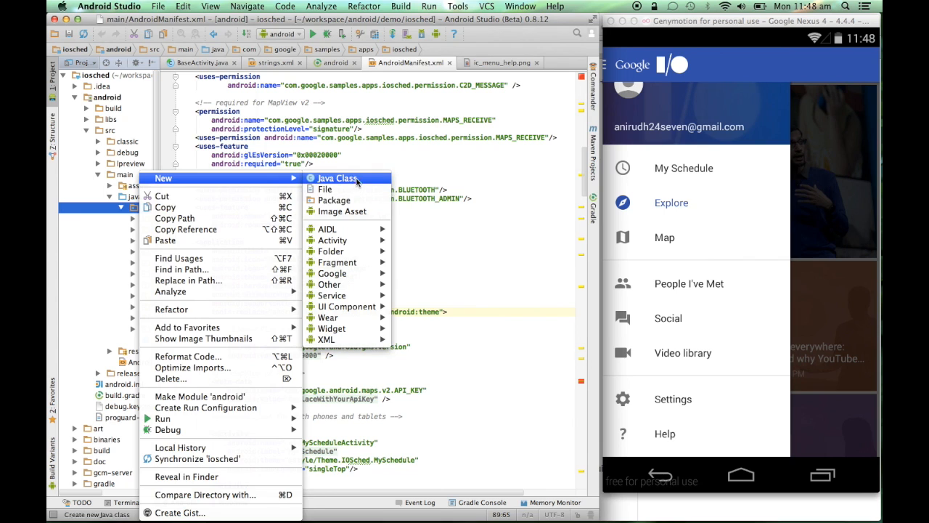
click(336, 178)
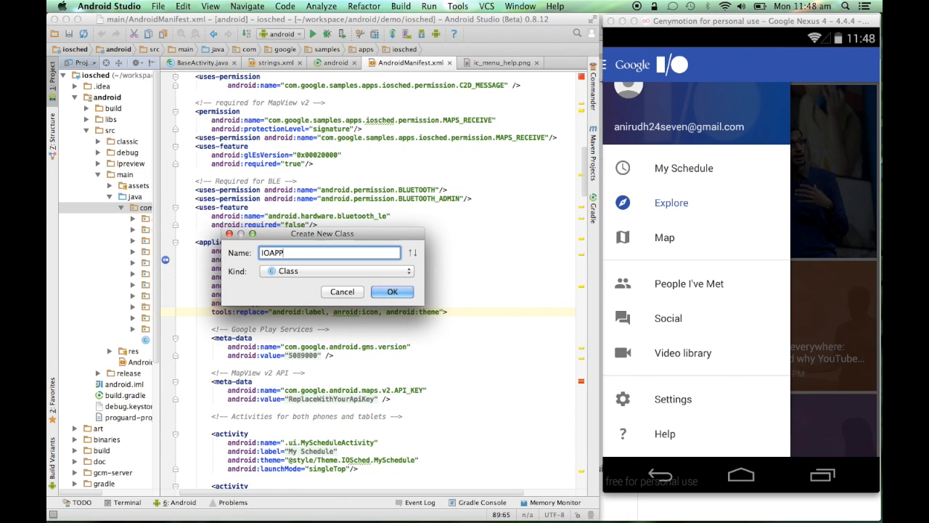
key(Backspace)
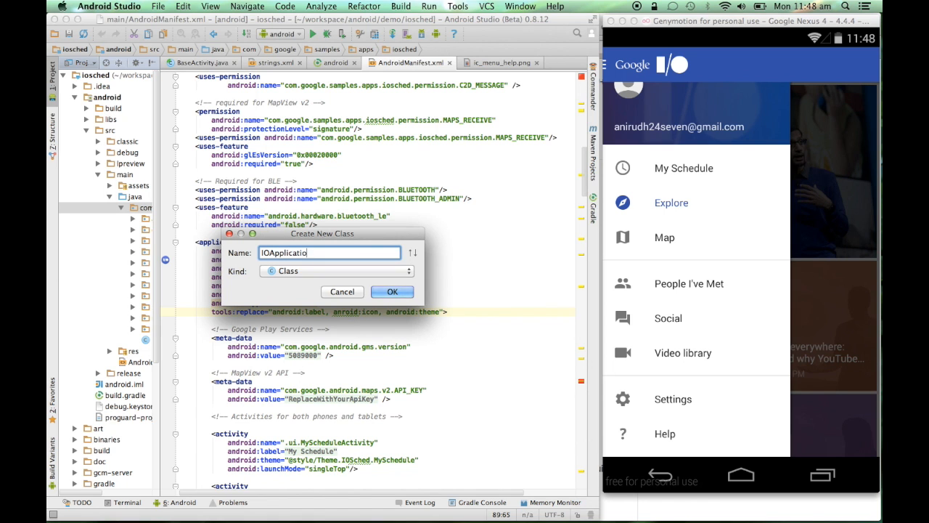
click(392, 291)
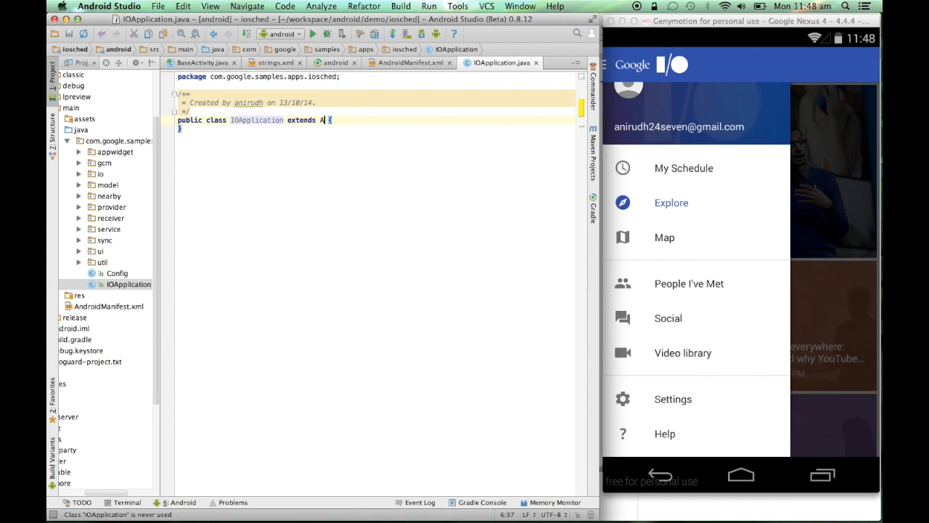
Step: Make IOApplication extend Application and override onCreate
text(pplicati)
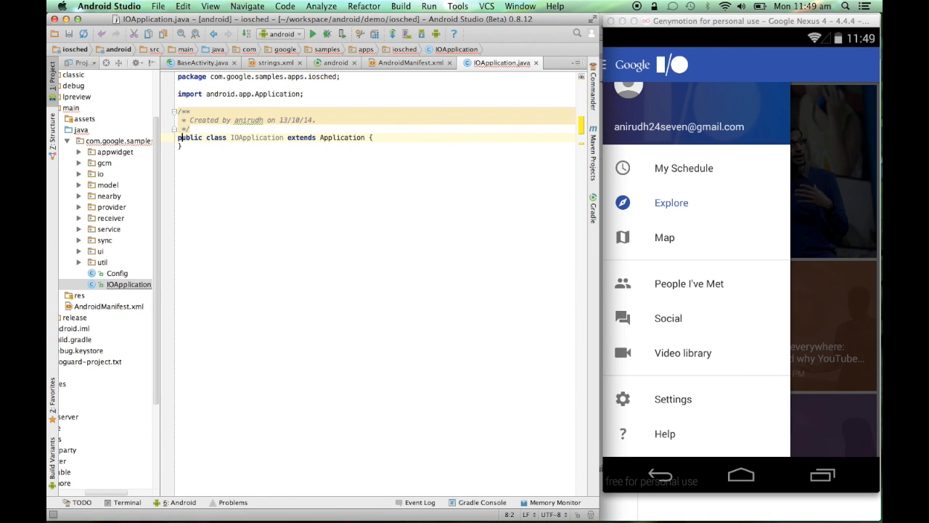
text(onc)
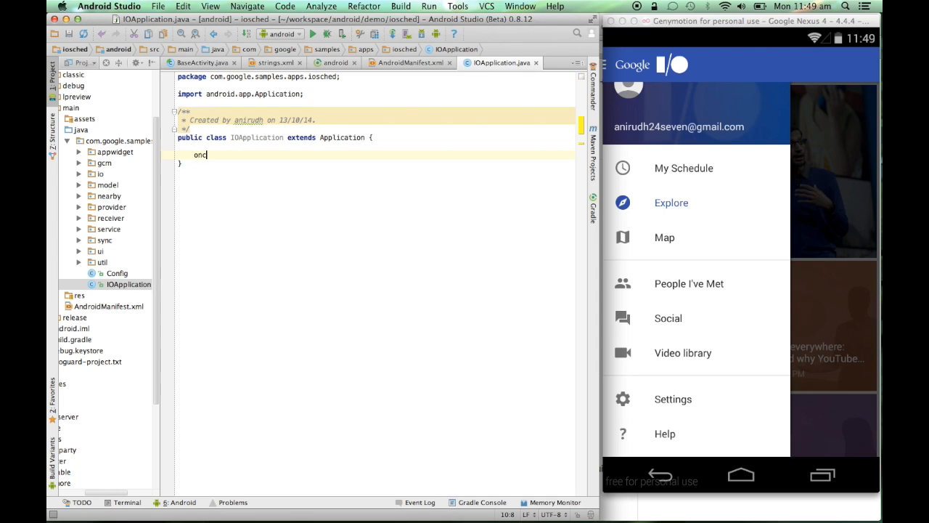
text(reate)
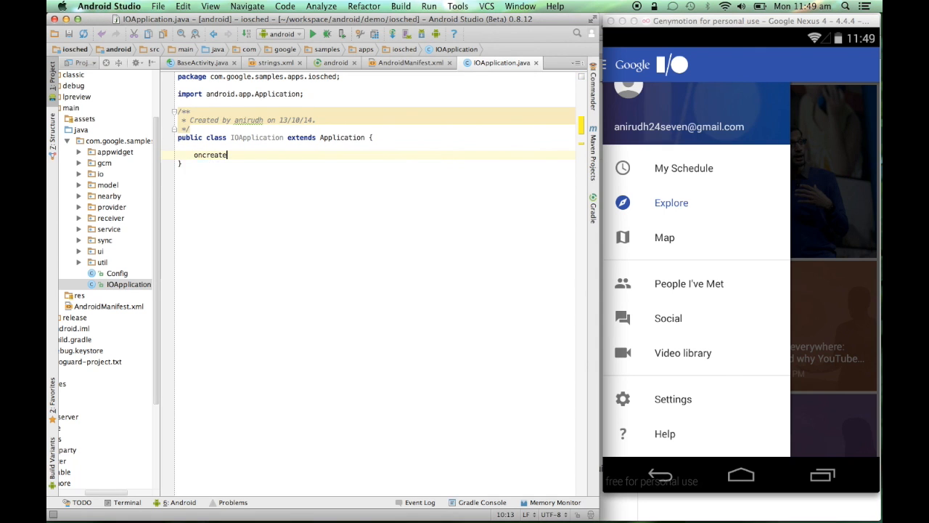
key(Enter)
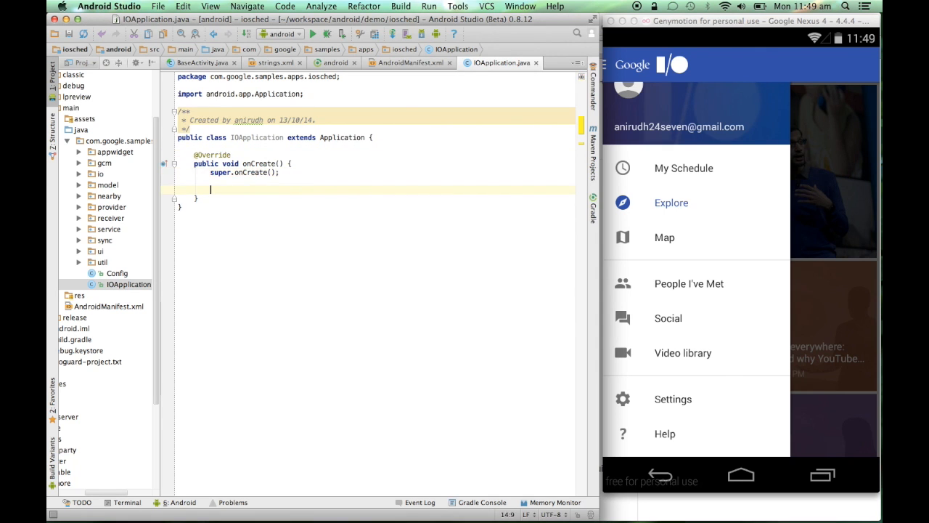
Step: In onCreate, get HSHelpStack.getInstance() and start declaring a new HSHappyfoxGear
text(HSHelpStack helpStack =)
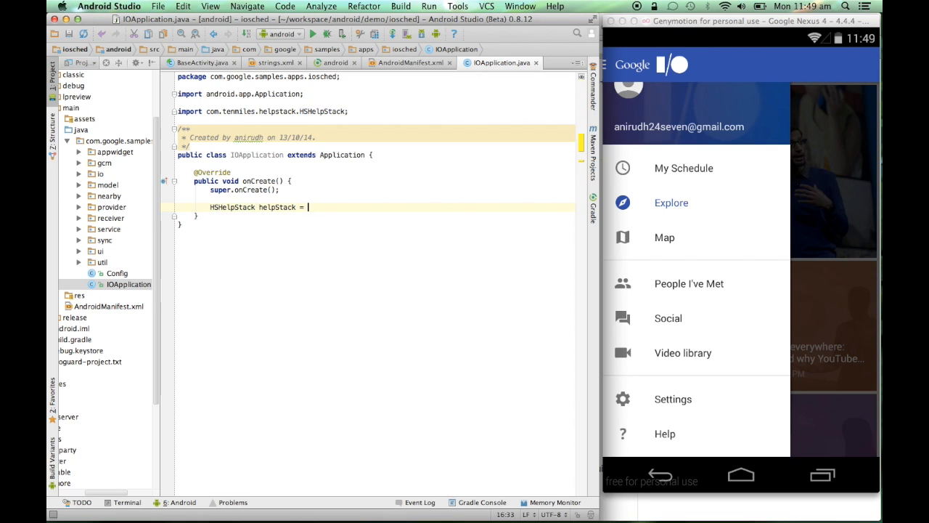
text(HSHelpStack.getInstance())
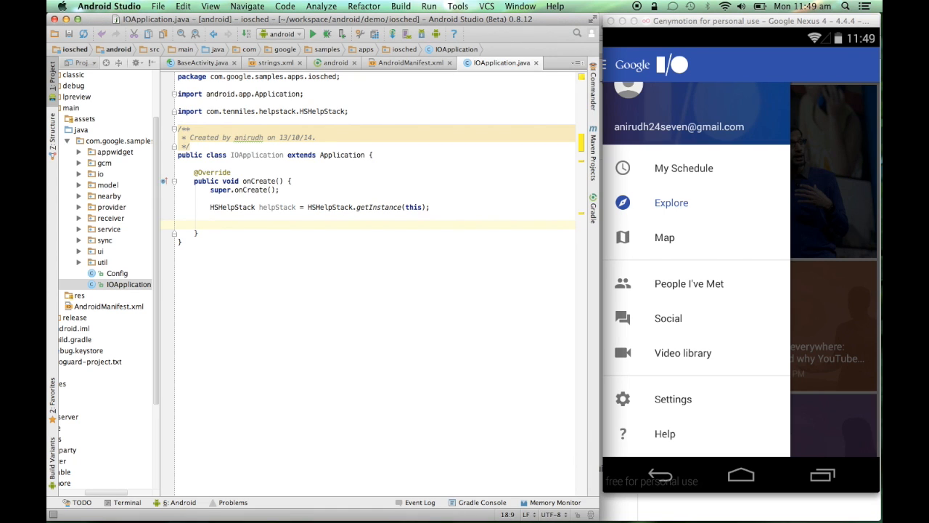
text(HSHappyfoxGear hf)
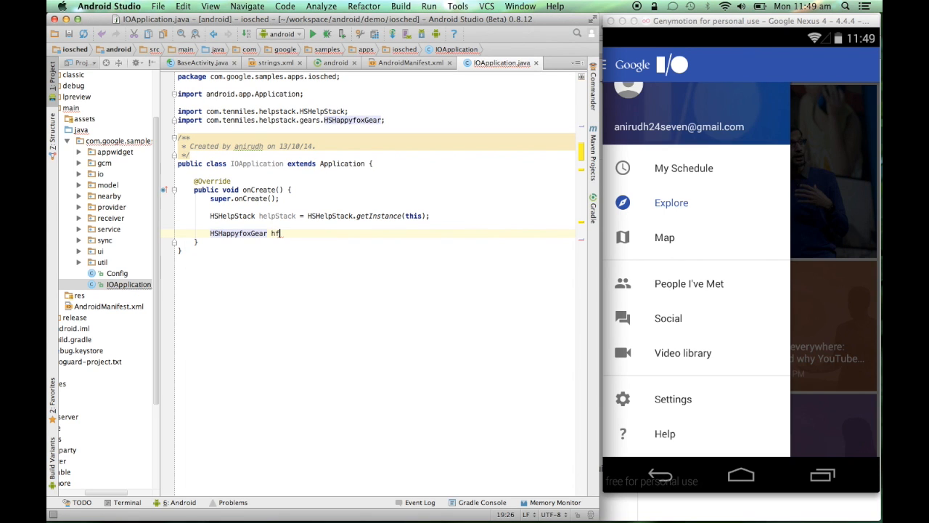
text(Gear = n)
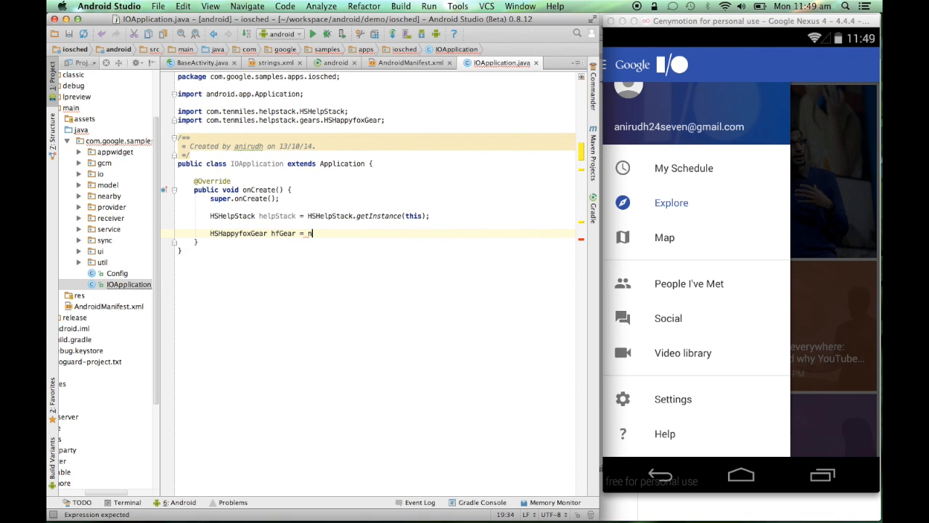
text(new HSHappyfoxGear())
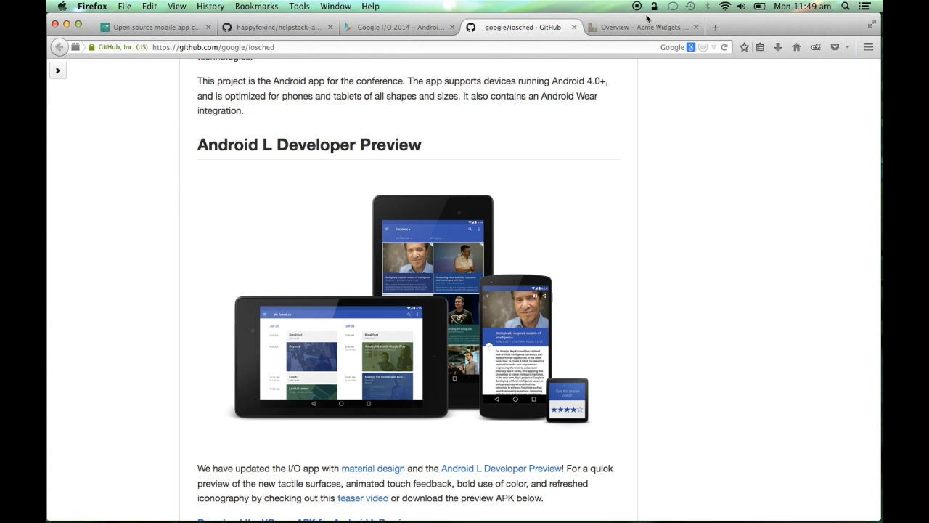
Step: Pass the acmewidgetsco.happyfox.com URL to HSHappyfoxGear and open HappyFox's Manage > Integrations list
click(642, 27)
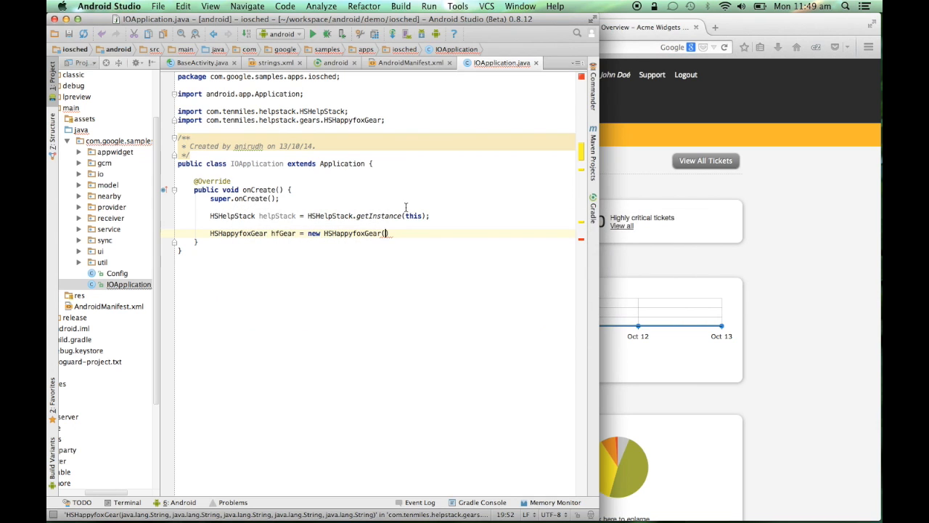
text("https://acmewidgetsco.happyfox.com",)
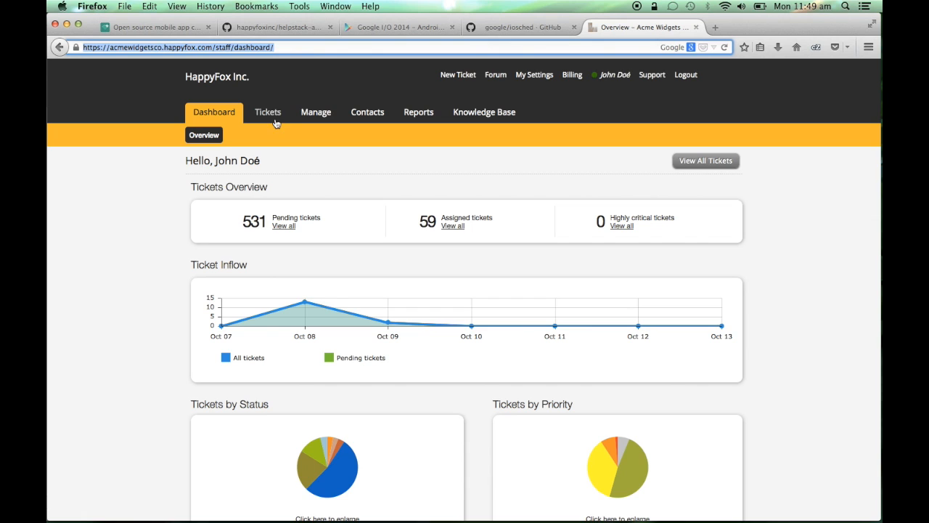
mouse_move(316, 112)
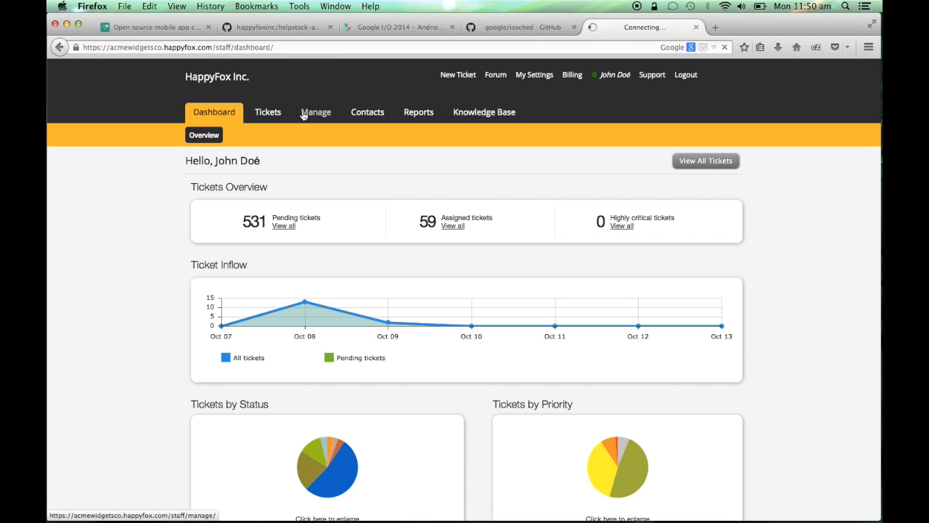
mouse_move(418, 168)
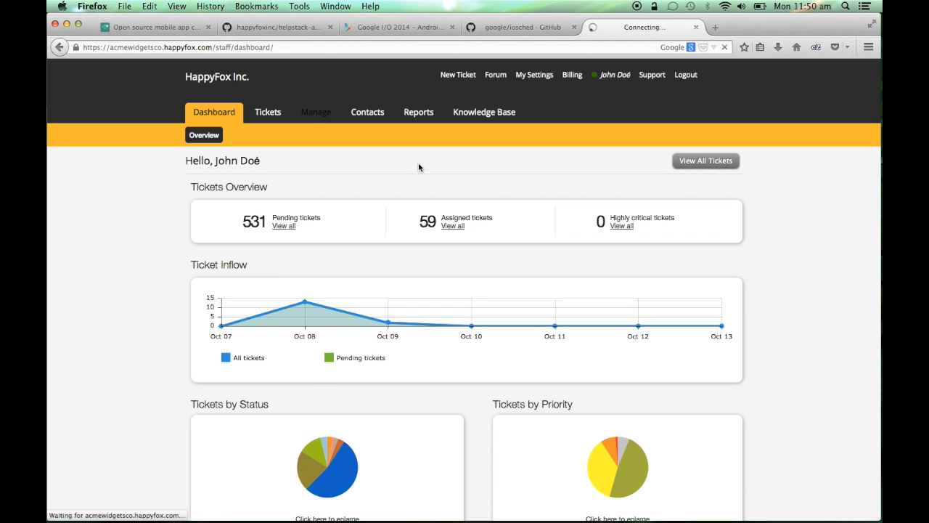
click(316, 112)
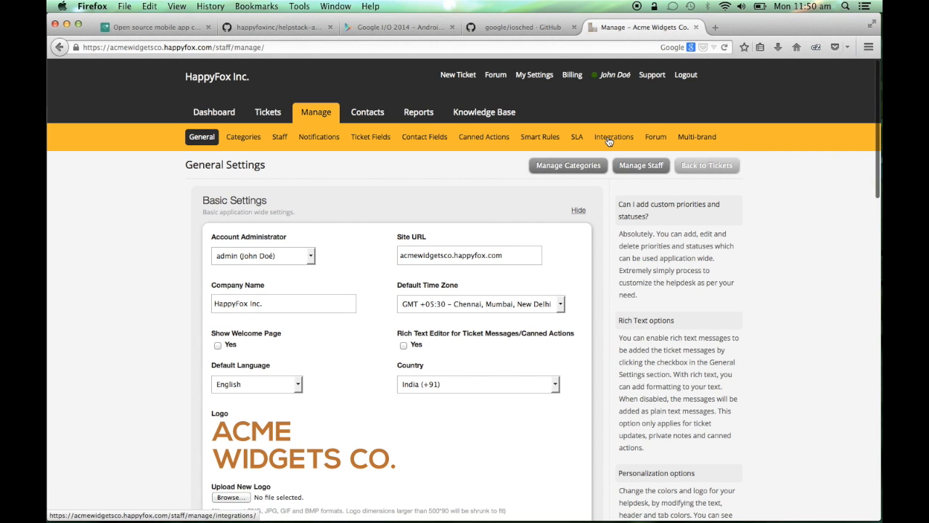
click(613, 136)
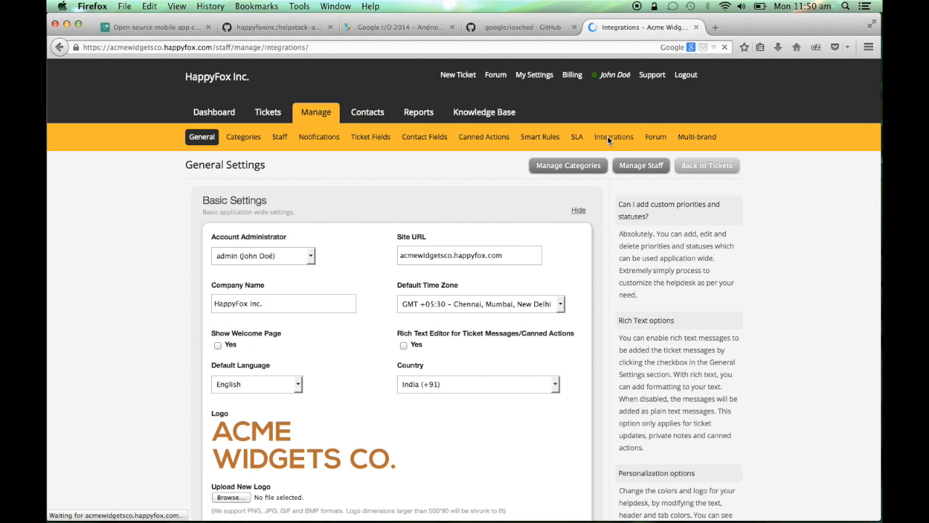
click(613, 137)
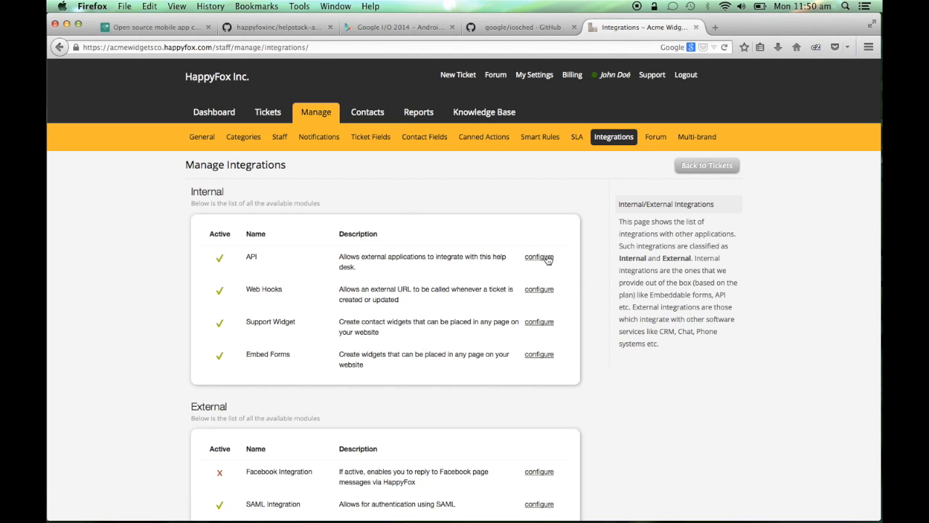
Step: Open the API integration settings and reveal the android-demo key's auth code
click(538, 257)
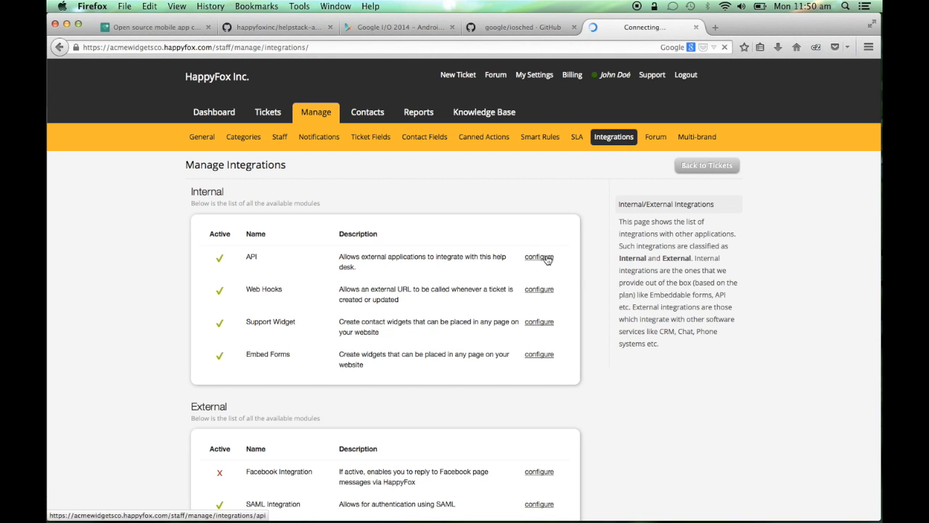
click(539, 257)
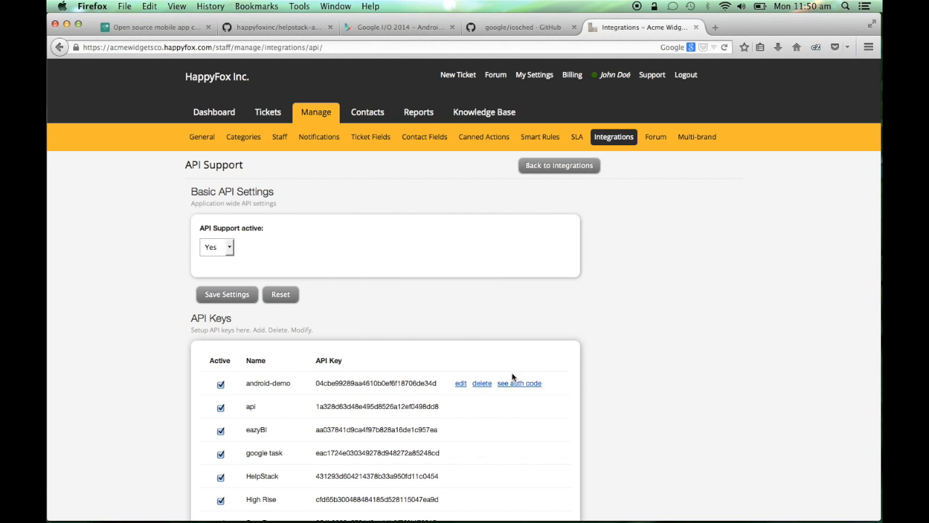
click(519, 383)
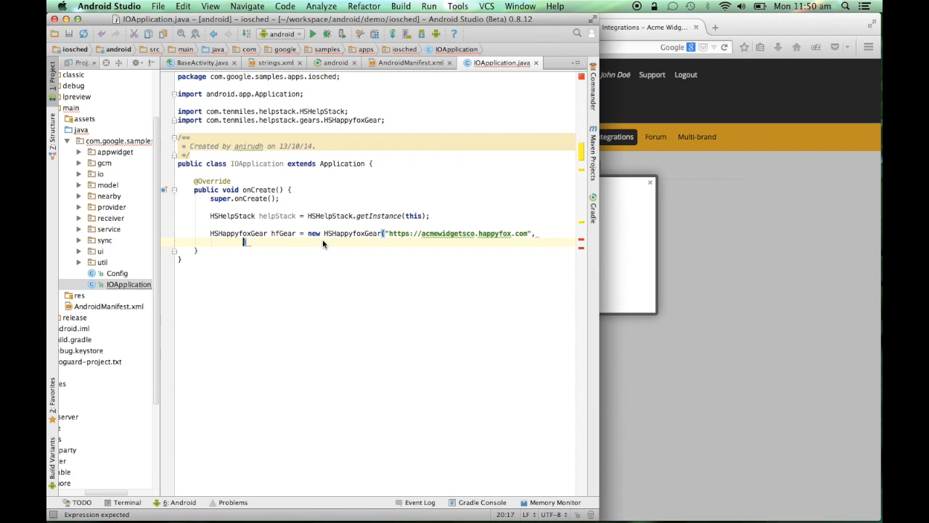
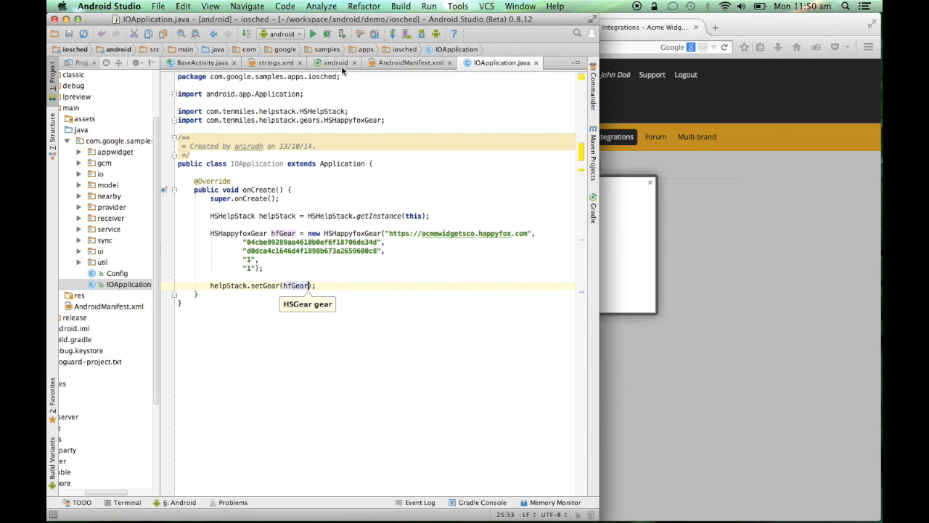
click(408, 62)
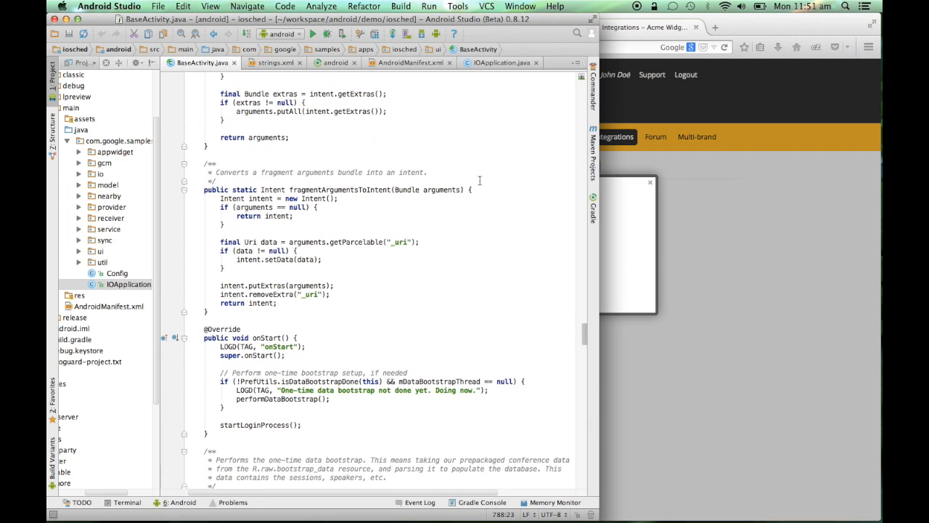
Step: In BaseActivity's NAVDRAWER_ITEM_HELP case, call HSHelpStack.getInstance(this).showHelp(this)
key(cmd+shift+o)
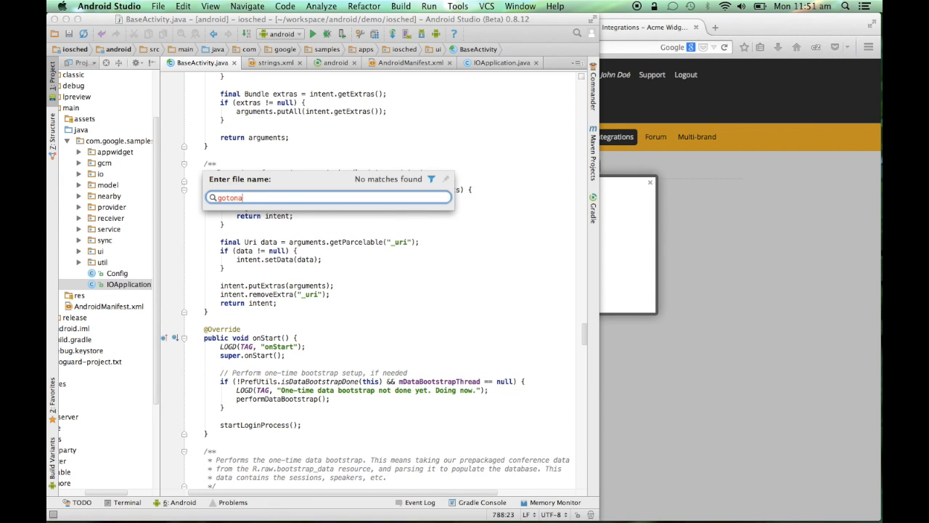
key(Escape)
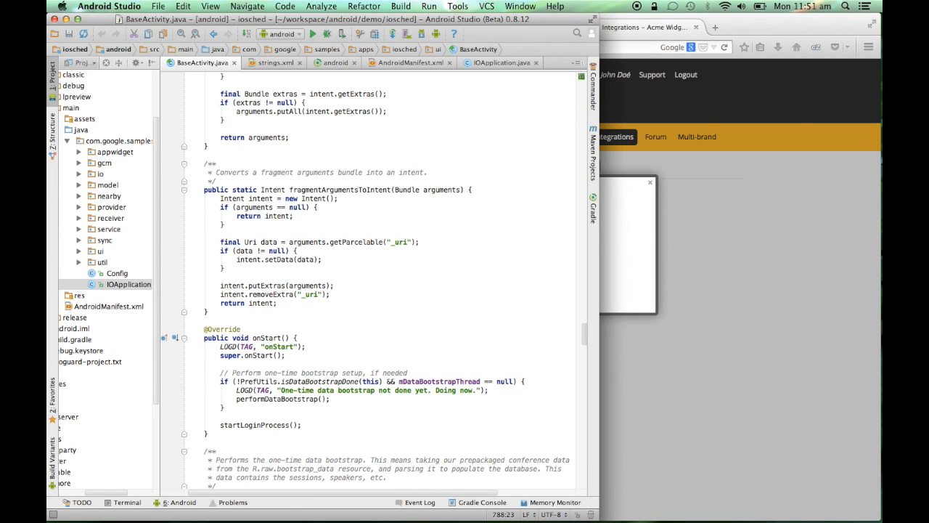
text(grate HelpStack)
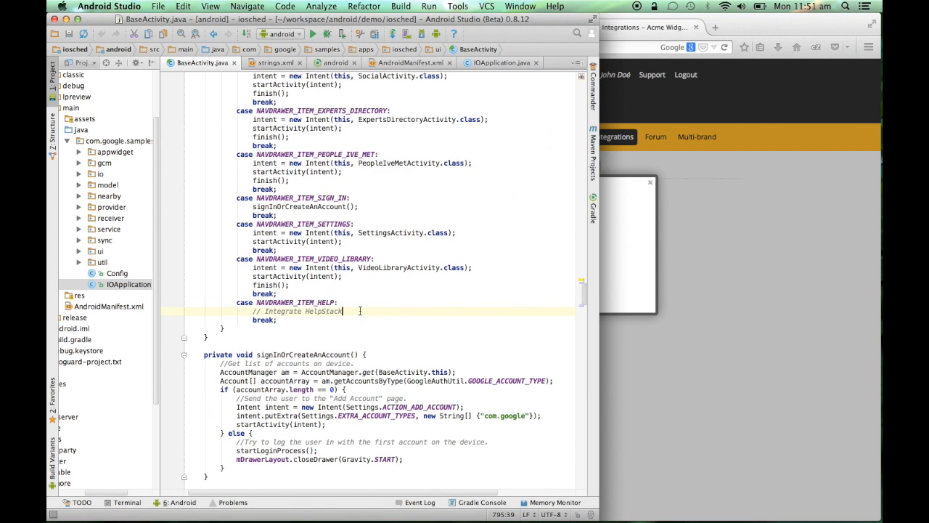
text(HSHelpStack.getInstance(this)
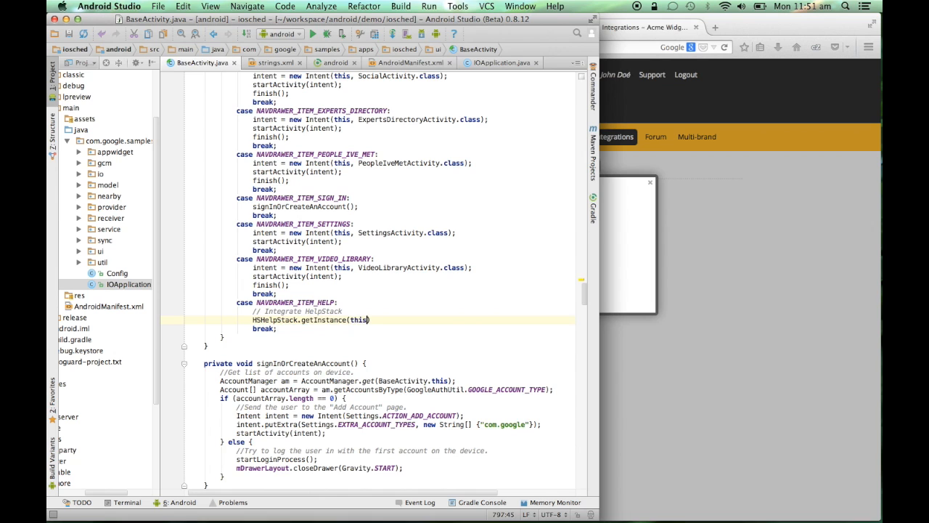
text(.)
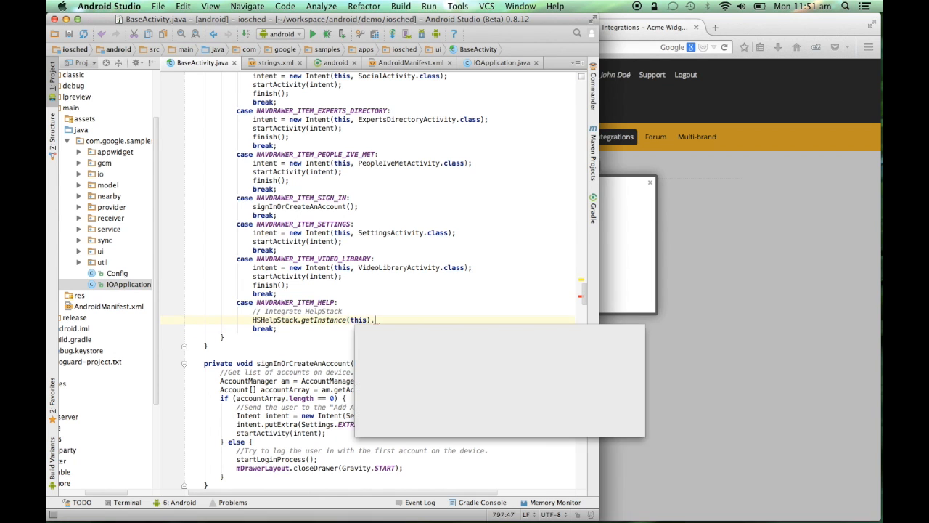
text(.showHelp(this))
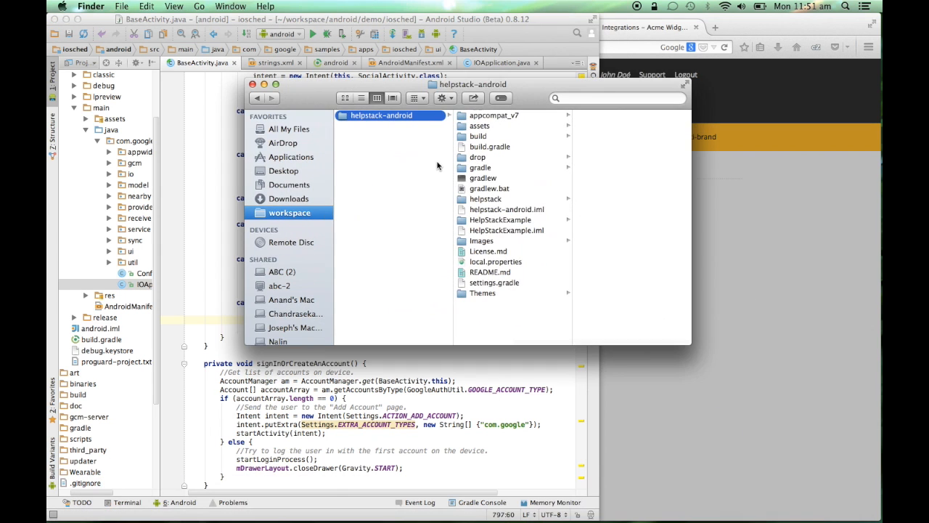
mouse_move(427, 238)
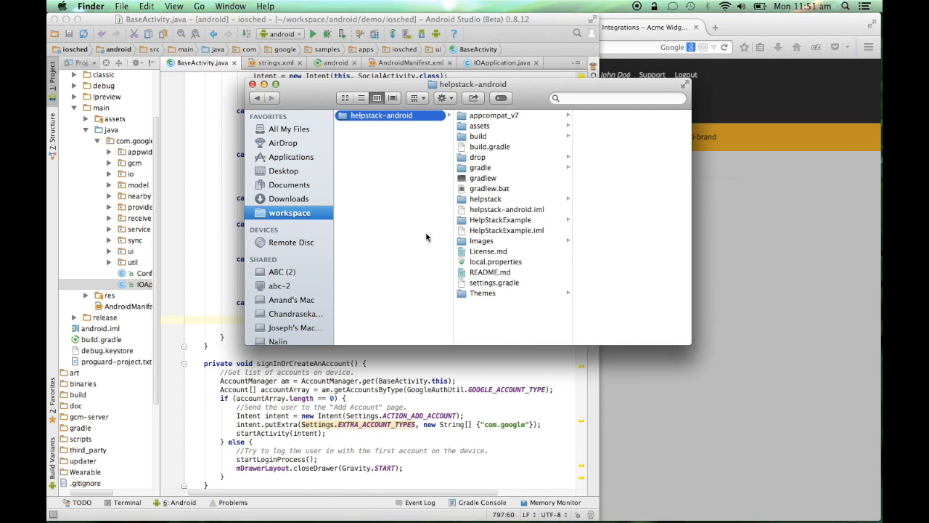
mouse_move(524, 292)
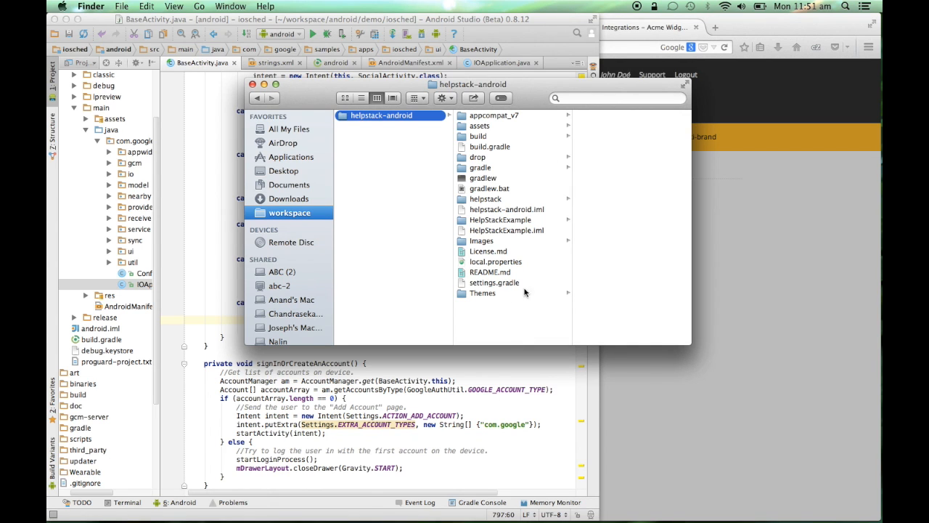
mouse_move(499, 296)
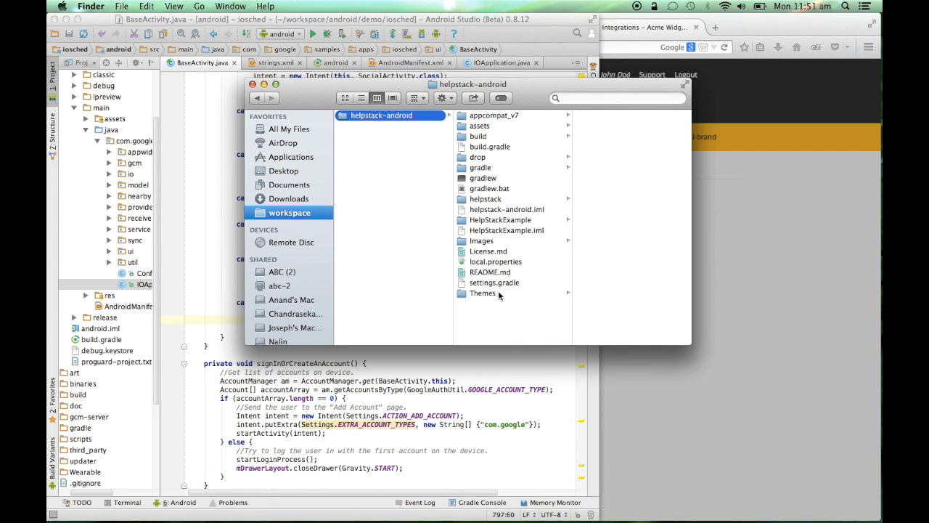
Step: Browse Themes > HSFacebookTheme in Finder and preview the theme's screenshot image
click(482, 293)
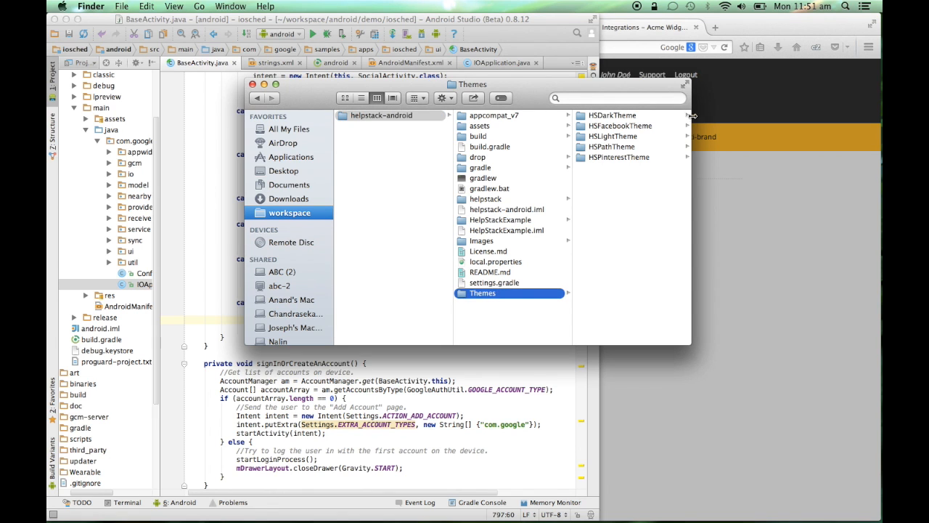
click(619, 126)
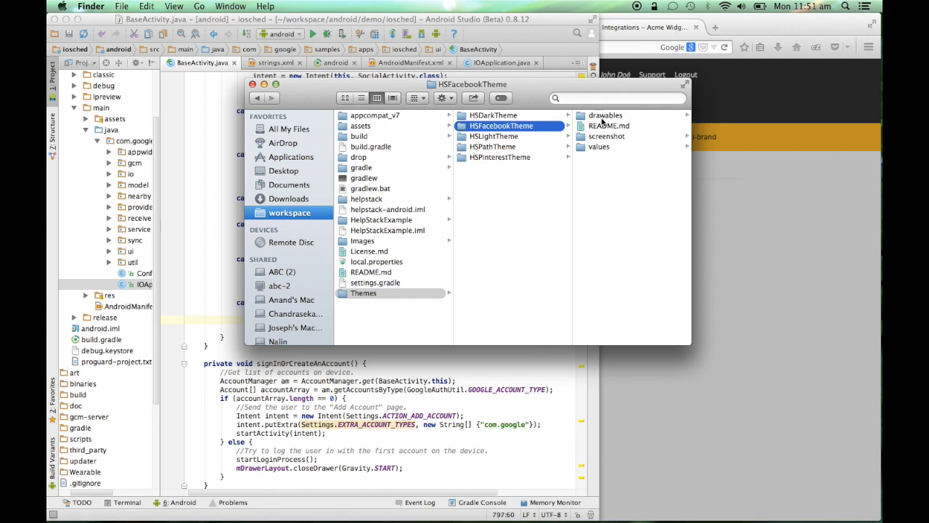
click(607, 136)
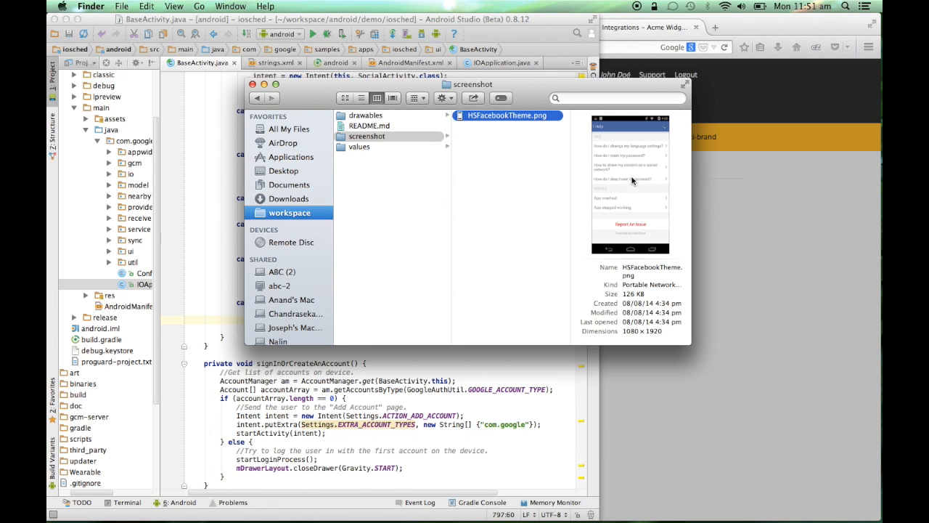
click(366, 114)
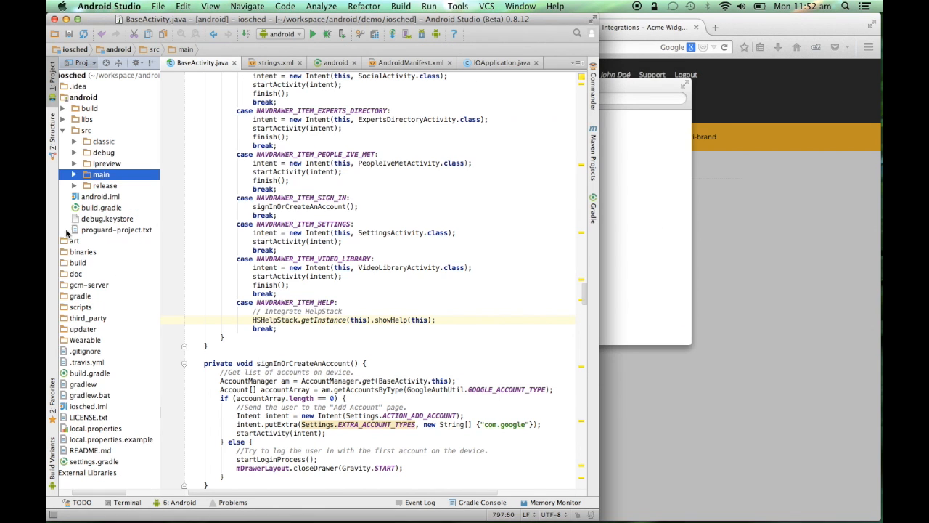
Step: Copy the Facebook theme drawables into res/drawable and hs_custom_theme.xml, hs_fb_colors.xml into res/values
click(73, 174)
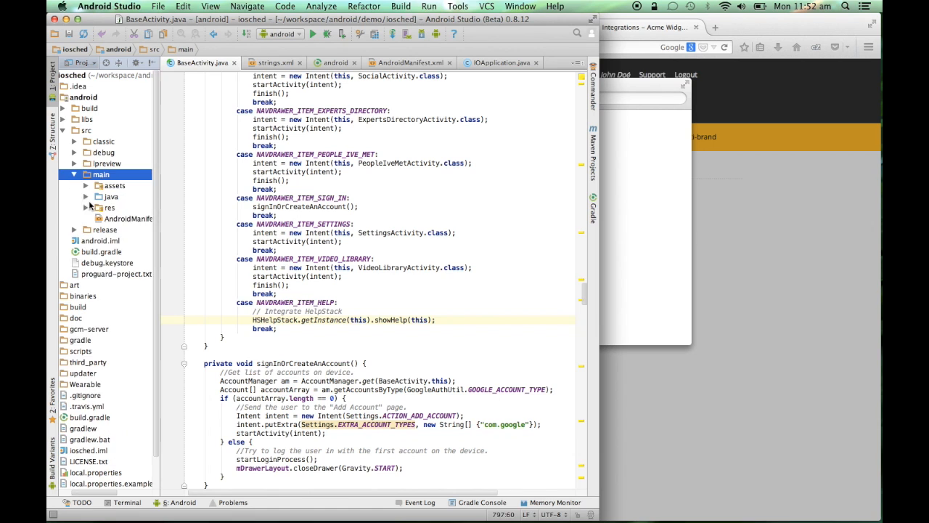
click(110, 207)
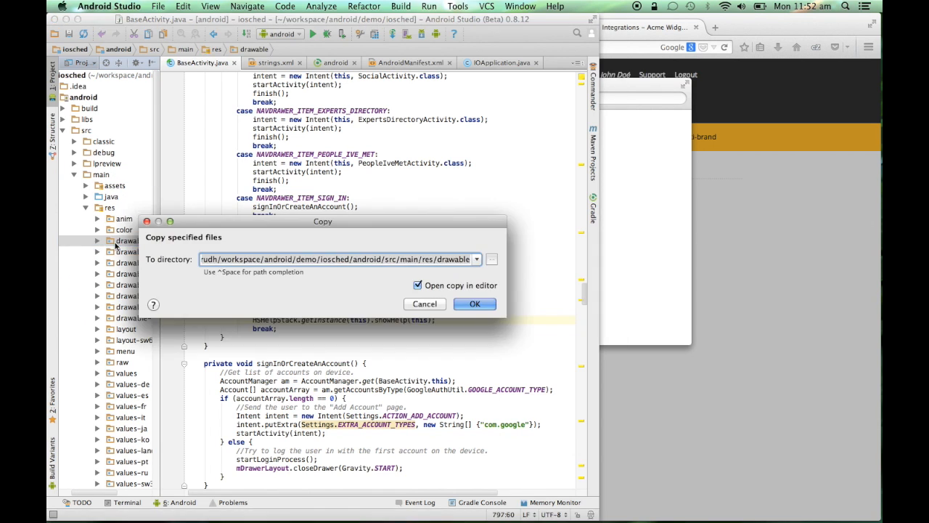
click(474, 304)
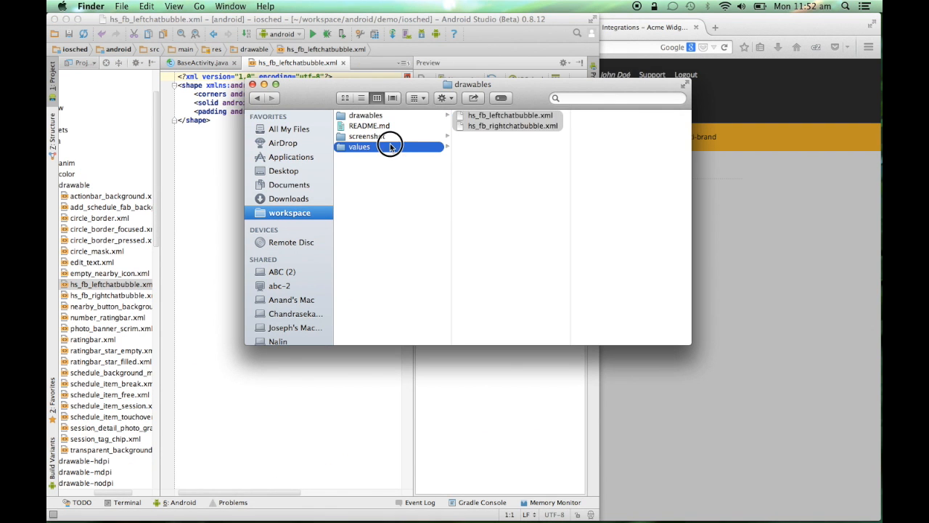
click(358, 147)
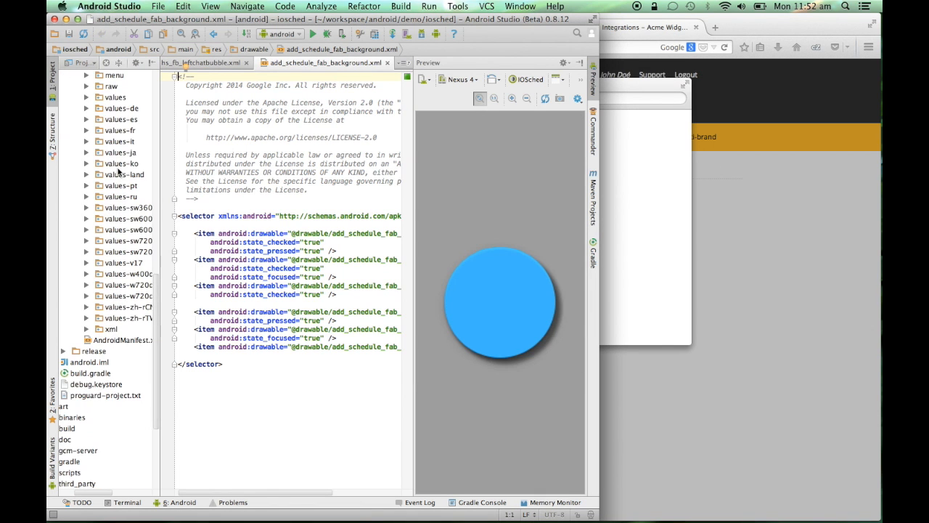
click(115, 97)
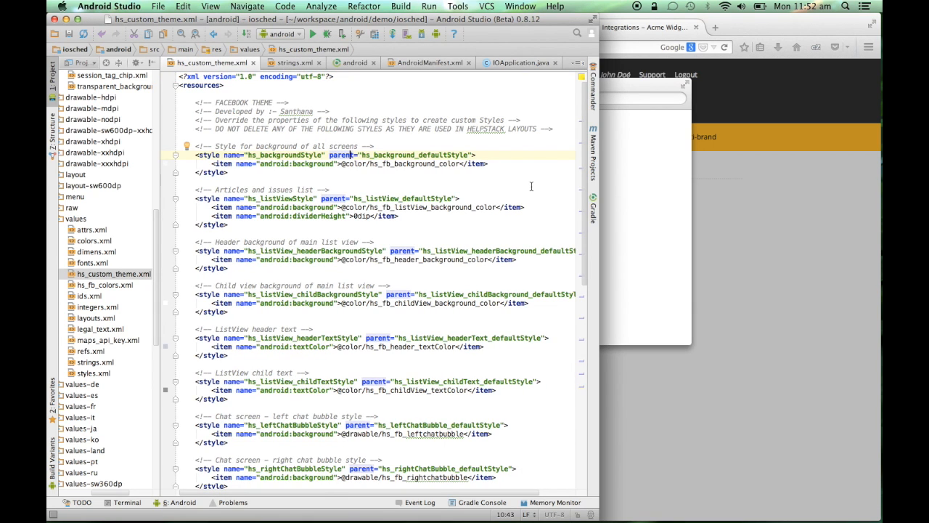
mouse_move(394, 231)
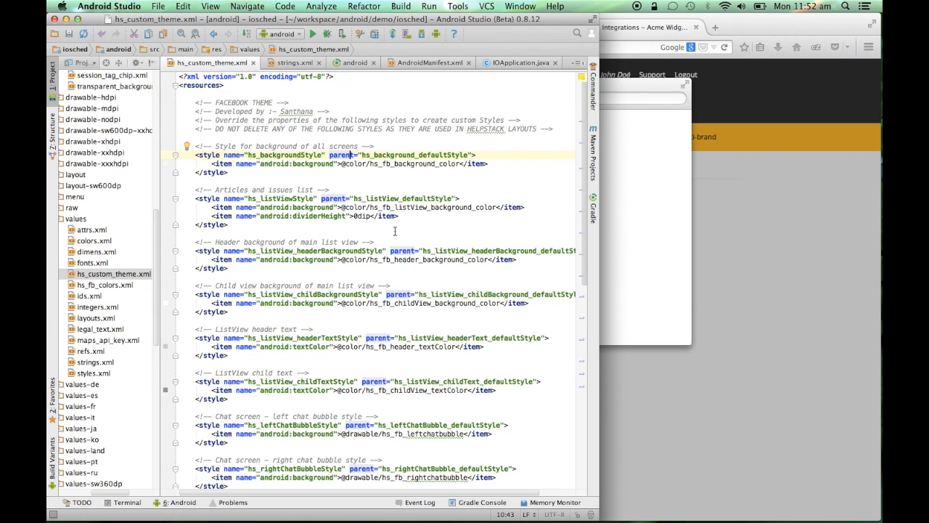
mouse_move(312, 33)
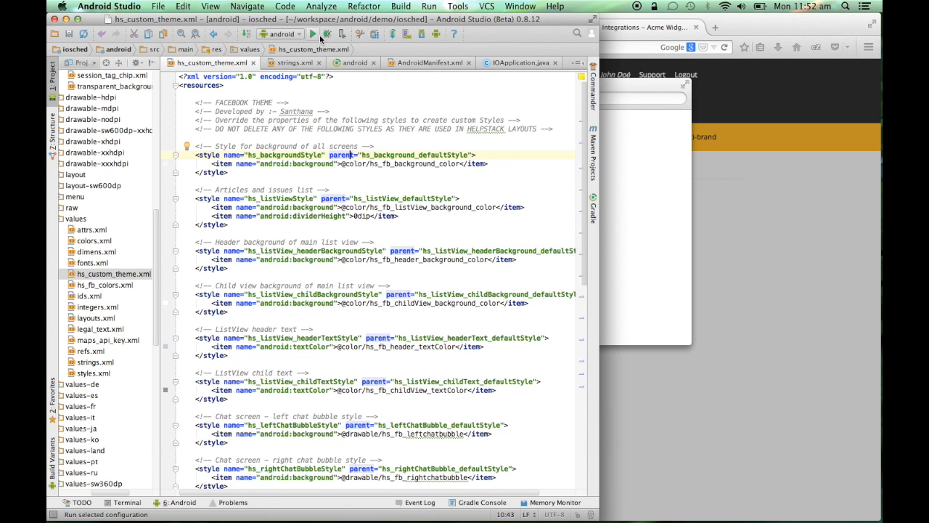
Step: Run the app on the Genymotion Nexus 4 device and open Help to browse the FAQ list
click(313, 34)
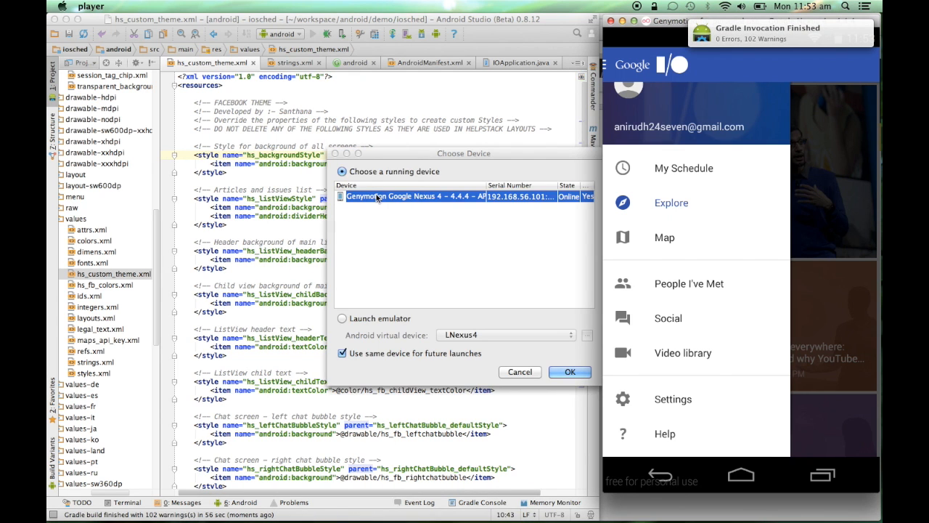
click(570, 371)
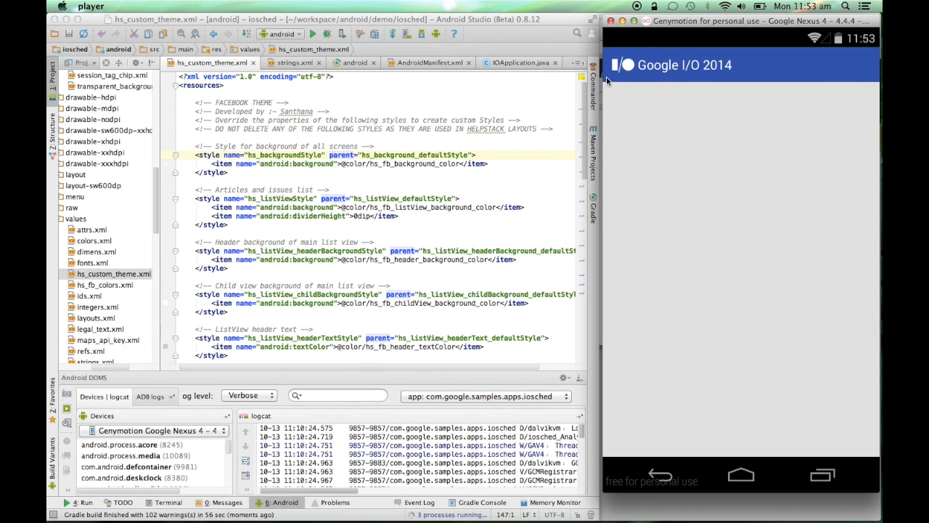
click(612, 64)
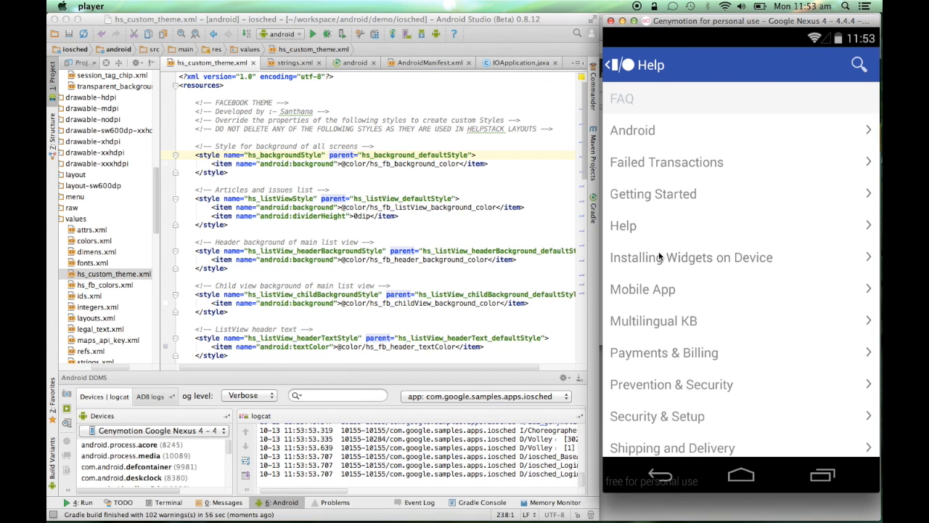
scroll(down, 3)
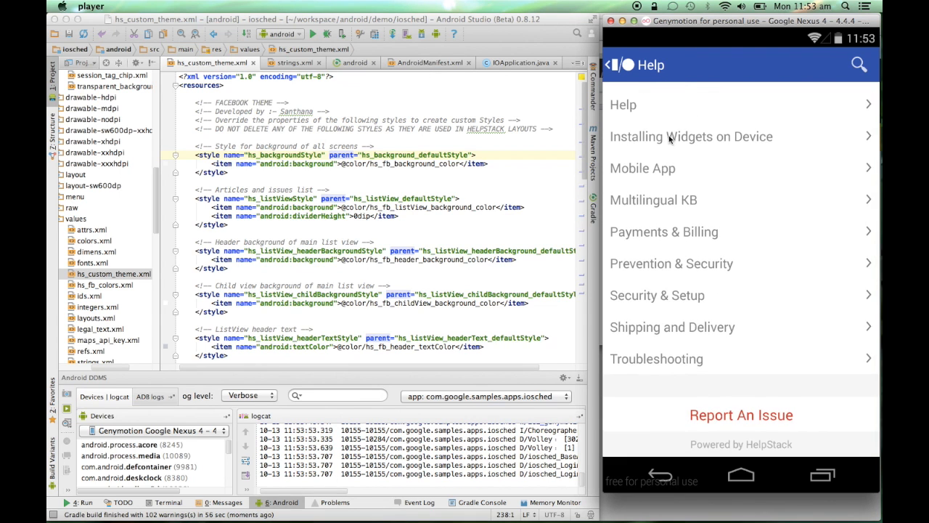
scroll(down, 3)
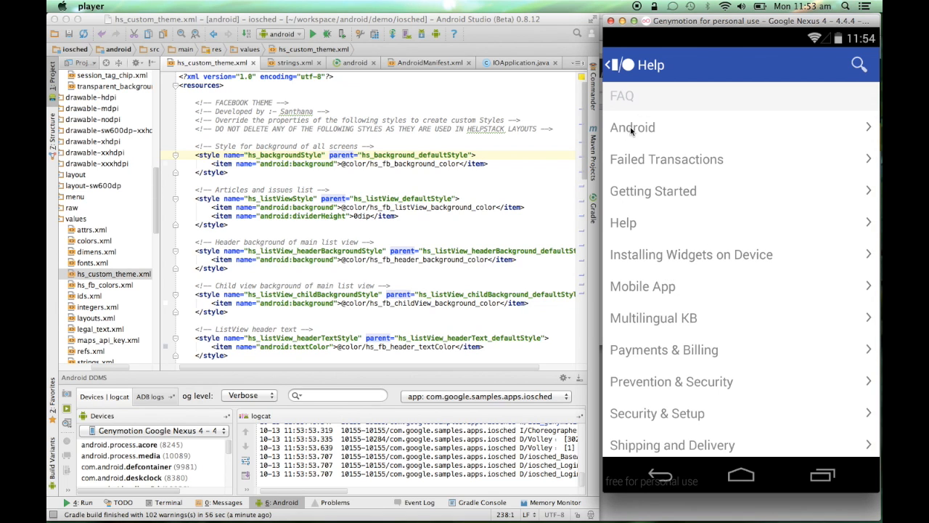
mouse_move(633, 133)
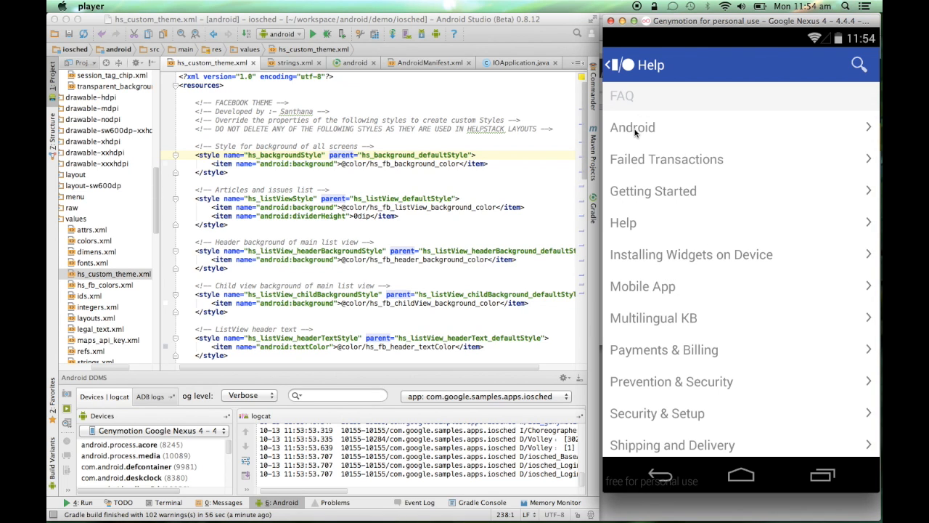
mouse_move(627, 95)
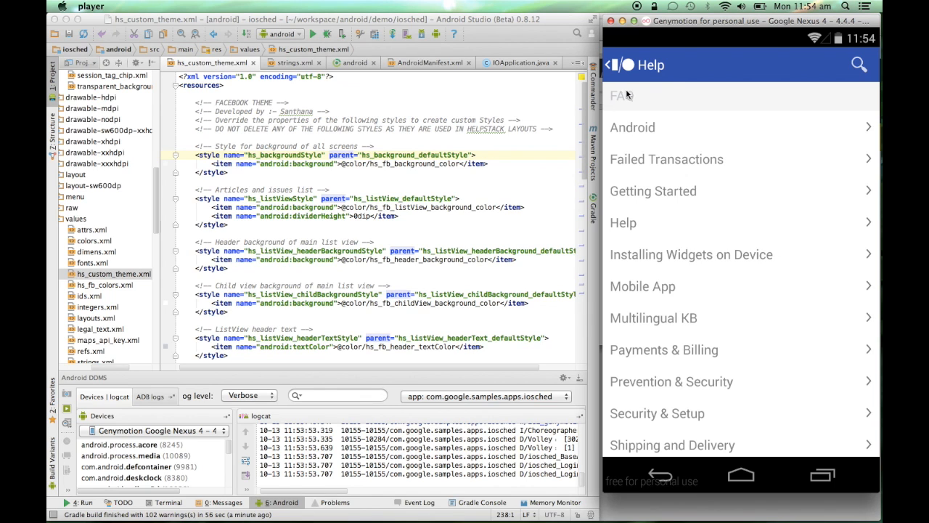
mouse_move(618, 99)
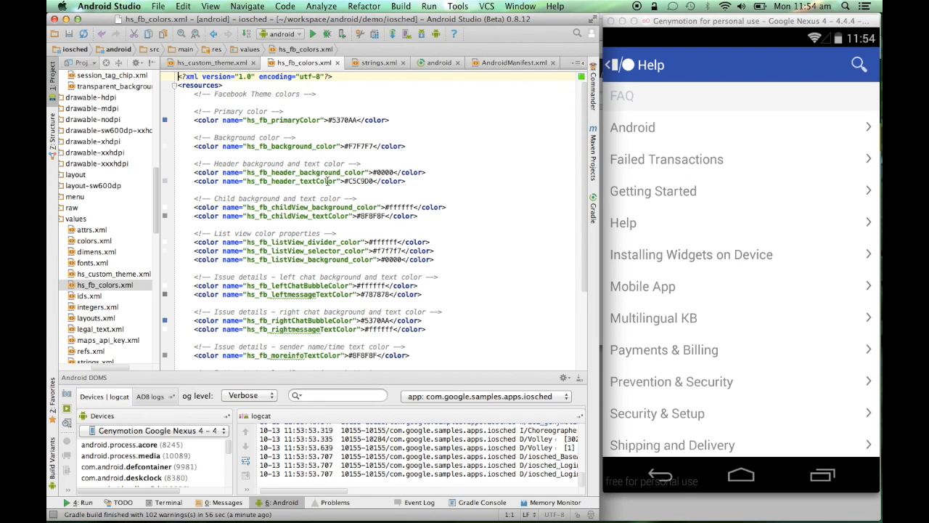
Step: In hs_fb_colors.xml set child text #000000, header background #009688, header text #FFFFFF, then rerun
double_click(372, 216)
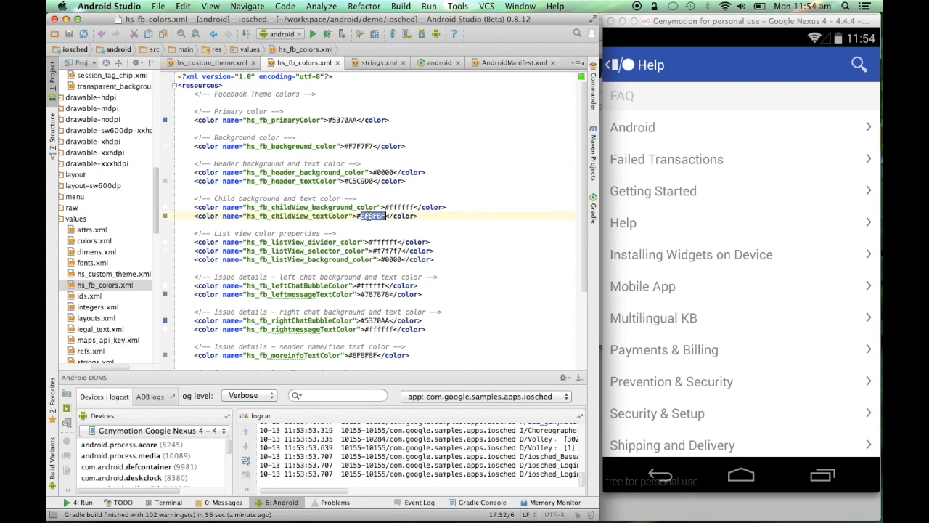
text(#000000)
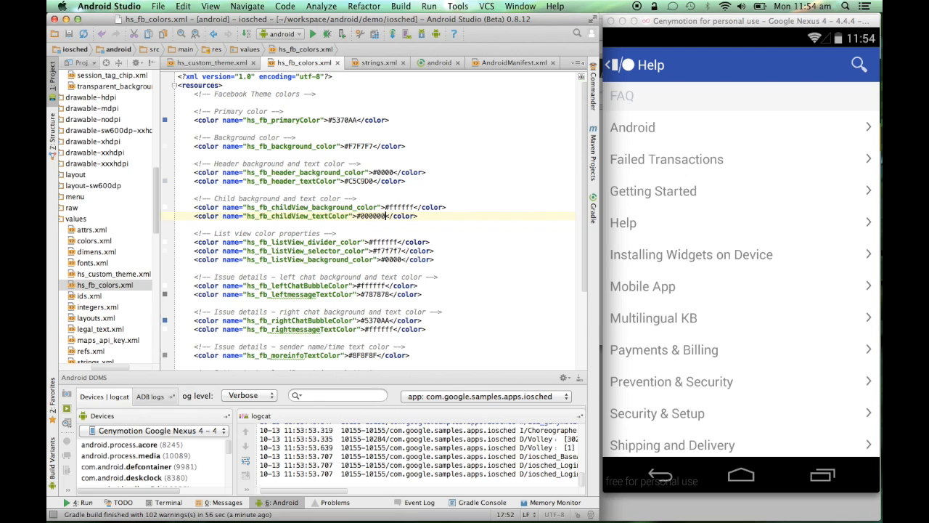
click(386, 173)
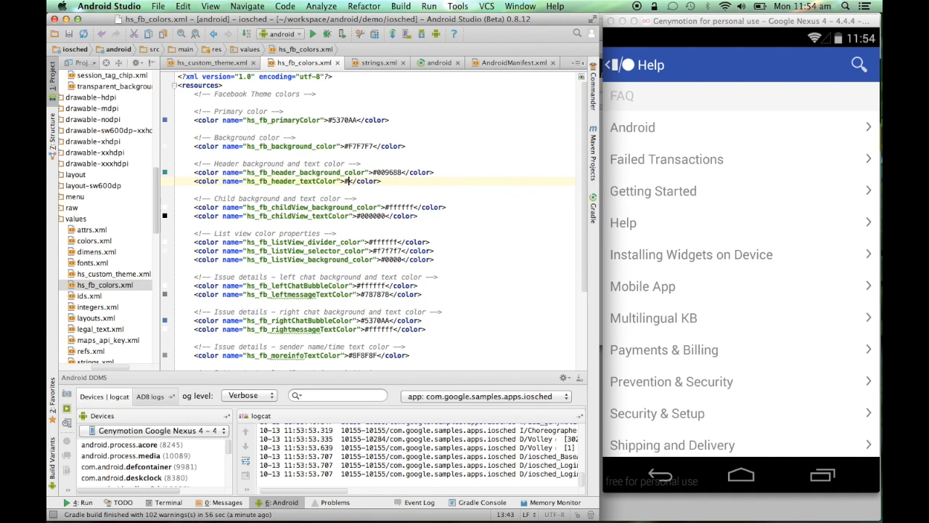
text(FFFFFF)
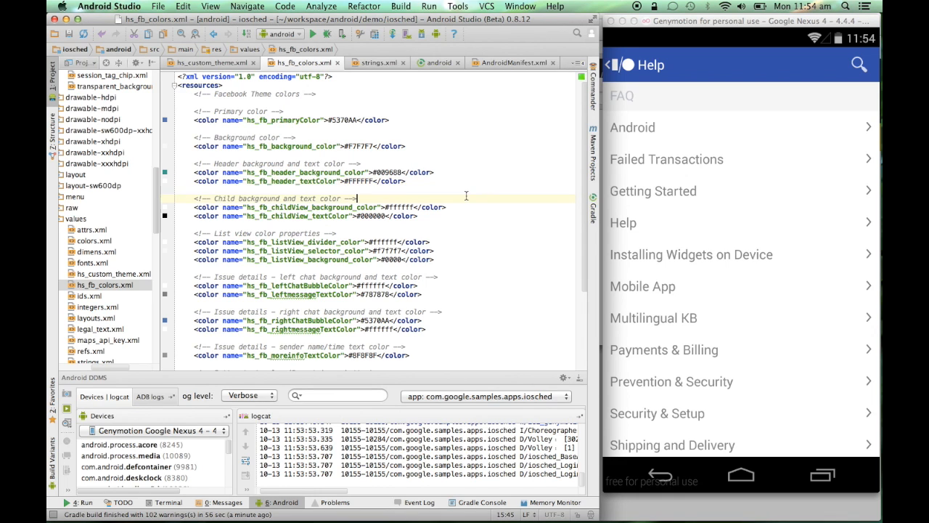
click(296, 34)
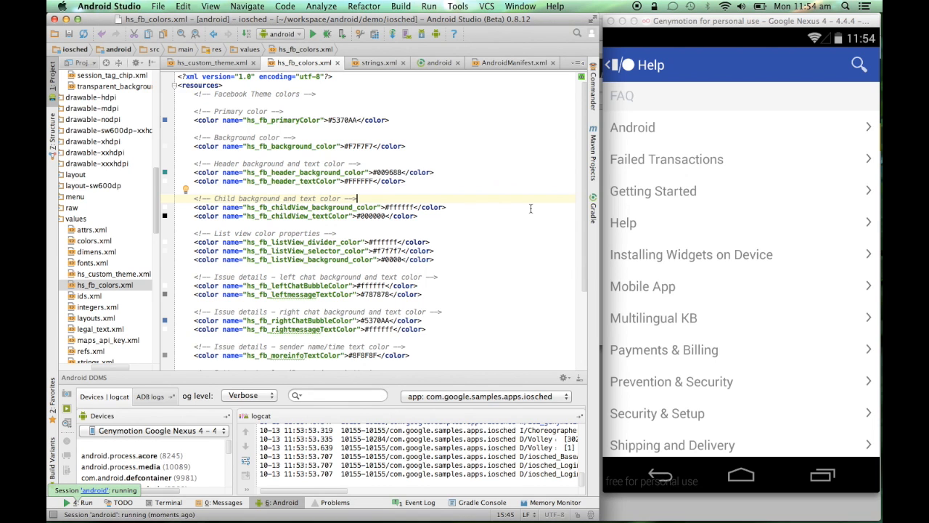
Step: Open the navigation drawer, go to Help, and open the Report An Issue form
click(741, 474)
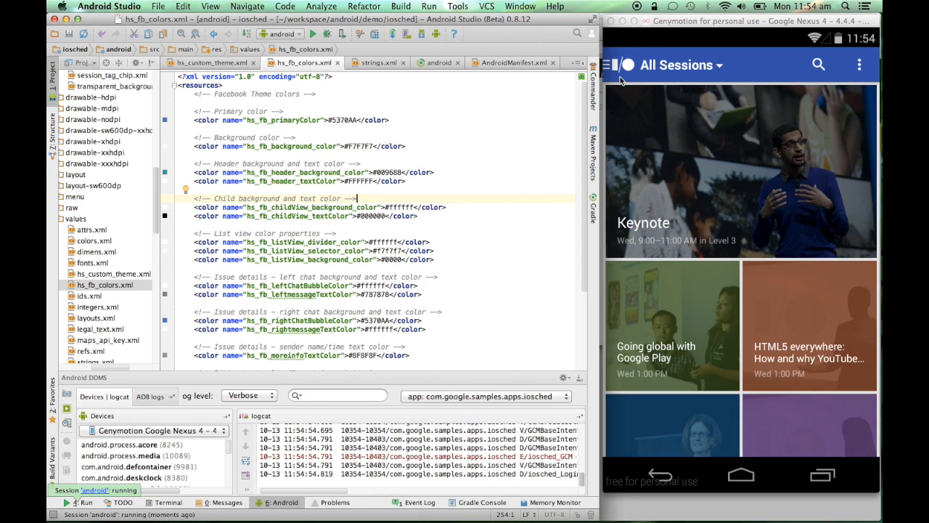
click(613, 65)
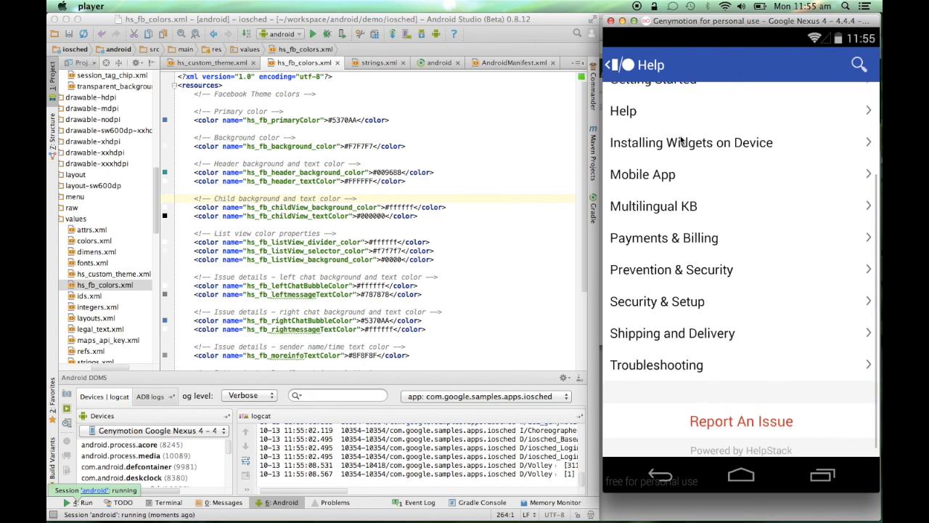
click(741, 421)
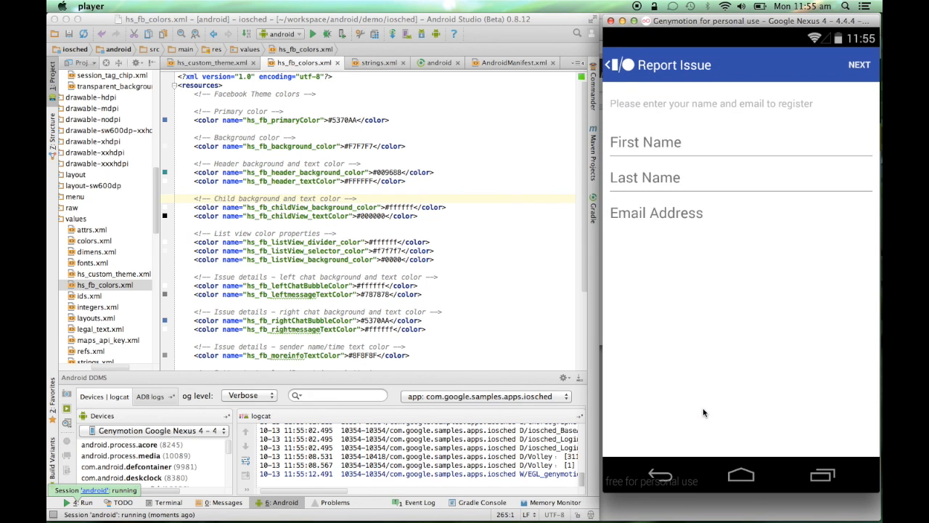
mouse_move(751, 195)
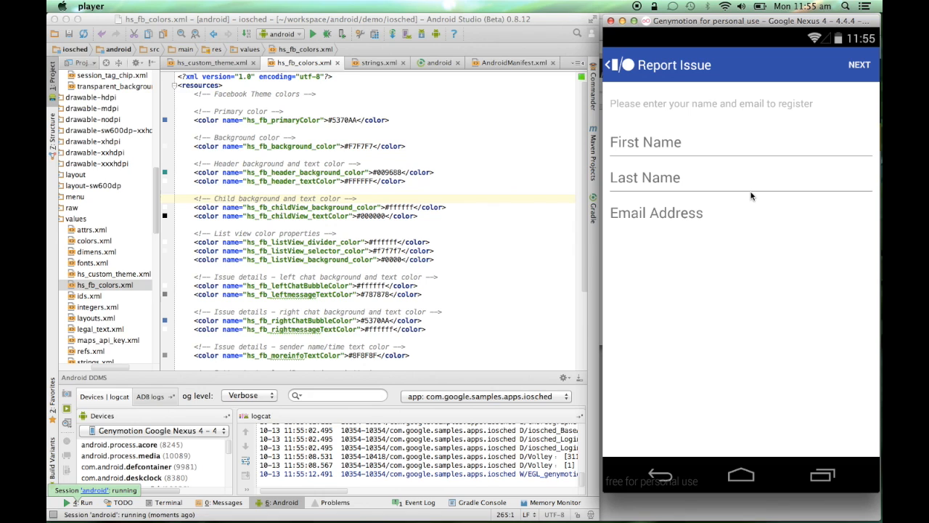